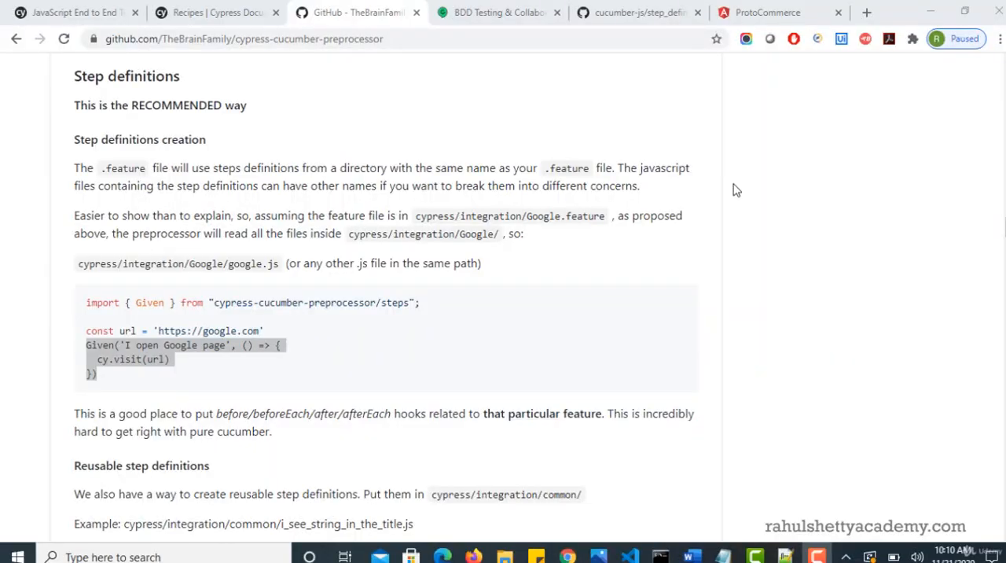
mouse_move(139, 243)
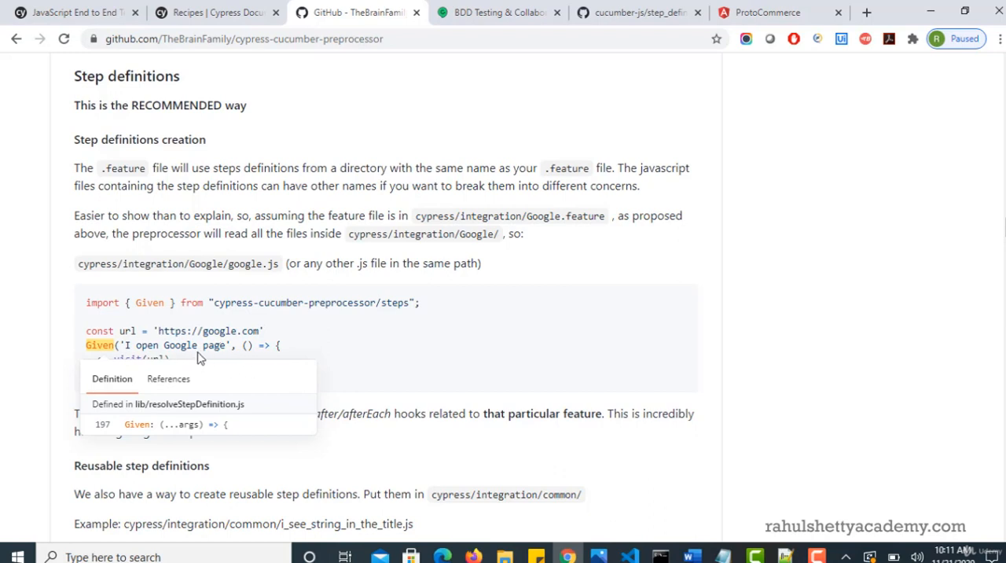
mouse_move(826, 270)
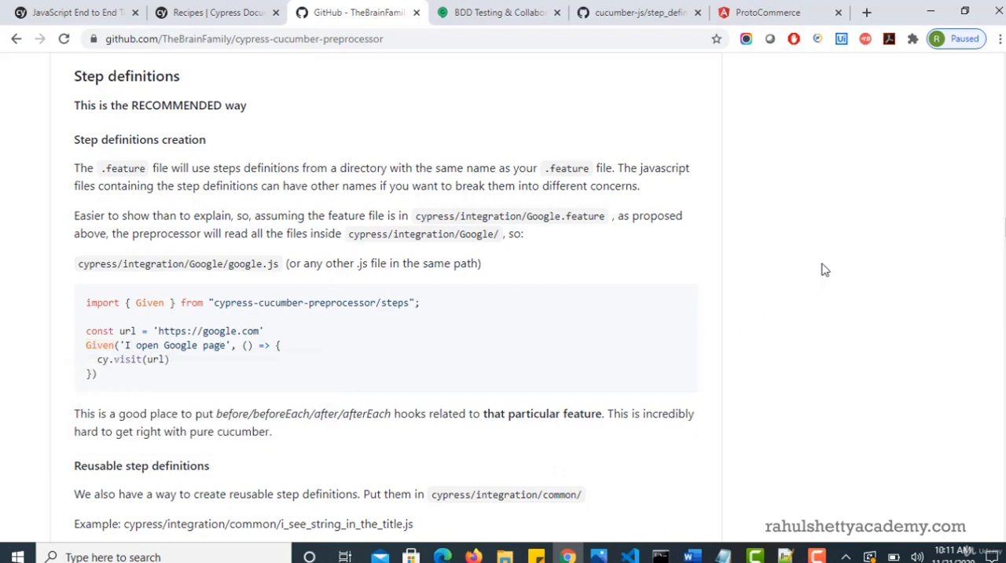
- Type Given on line 3 of eCommStepDef.js, removing the wrongly autocompleted function name
left_click(630, 556)
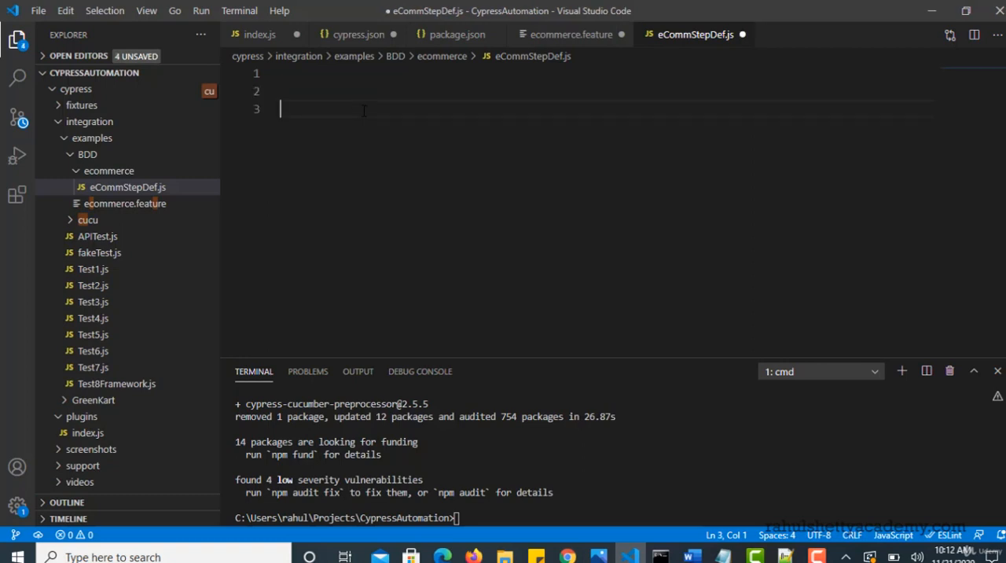
type("G")
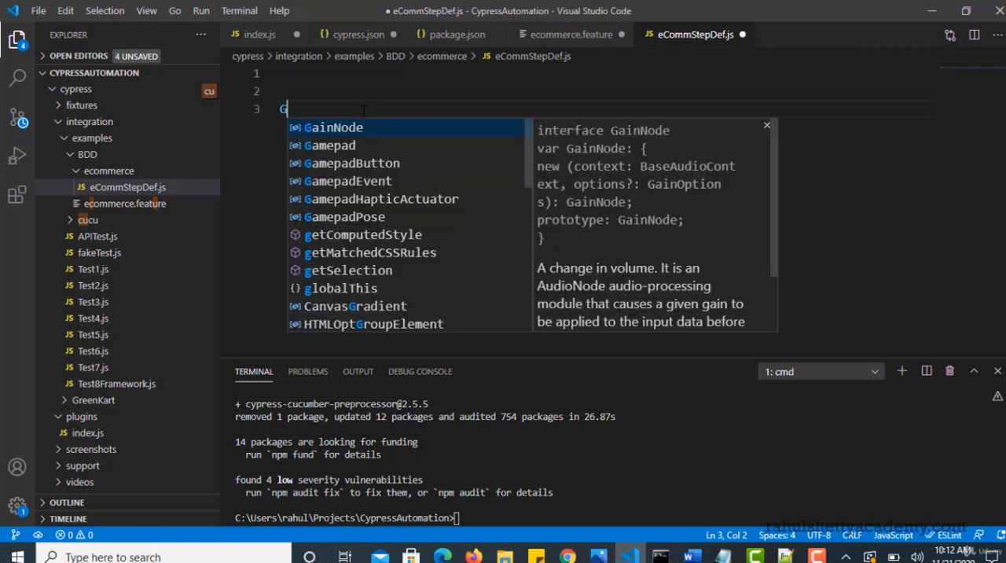
type("iven")
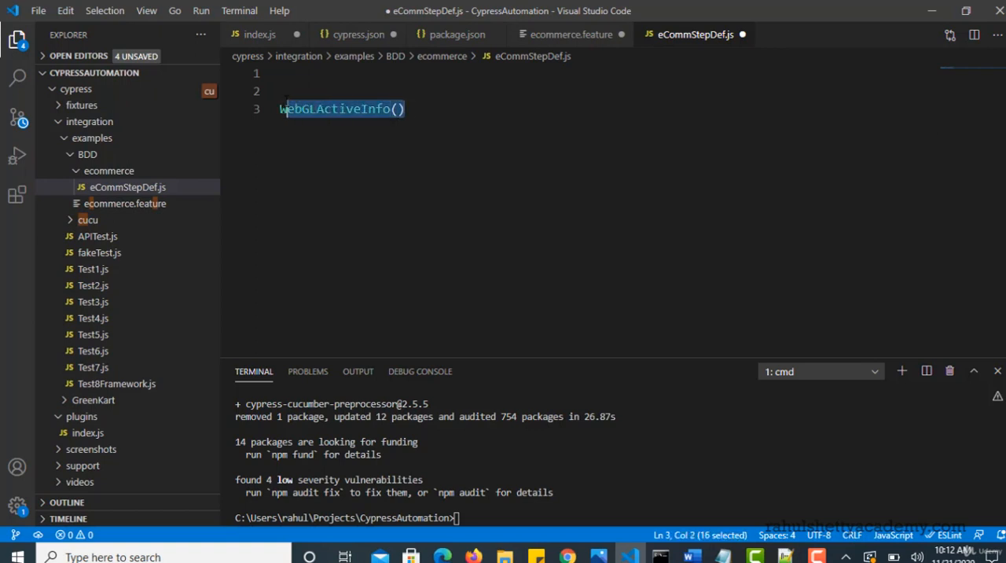
key("Delete")
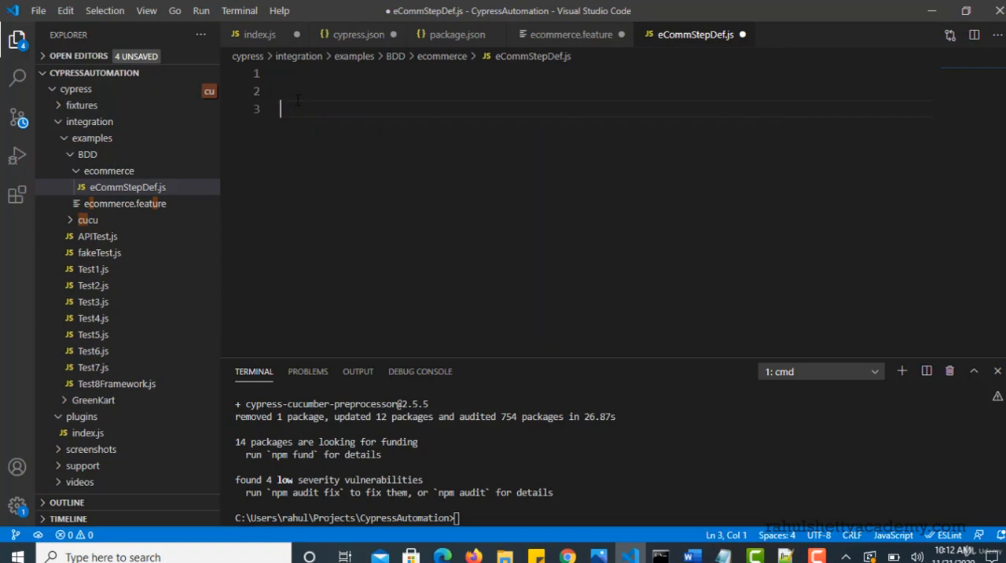
type("Given")
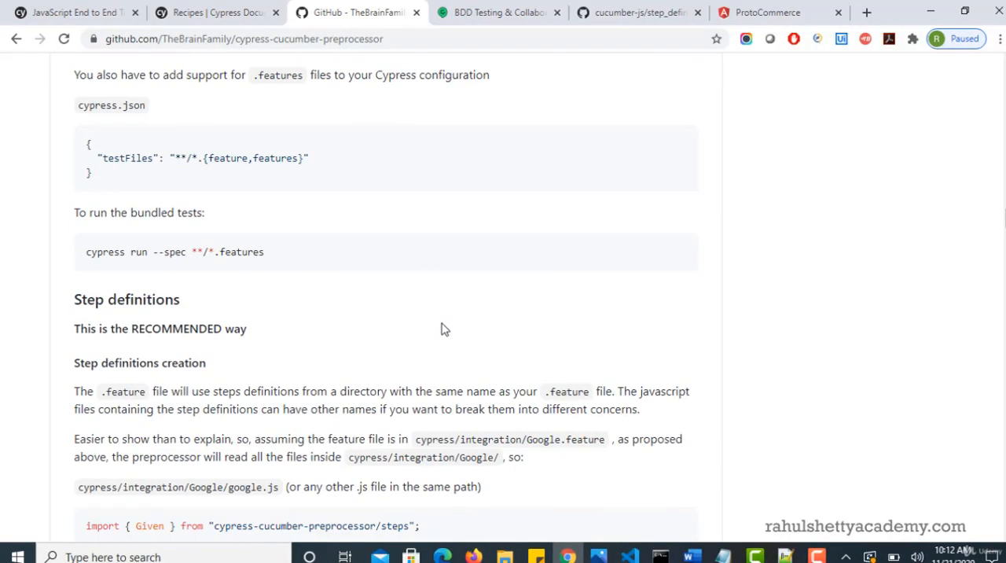
- Select the import { Given } line from the docs' step definitions example
scroll("down", 3)
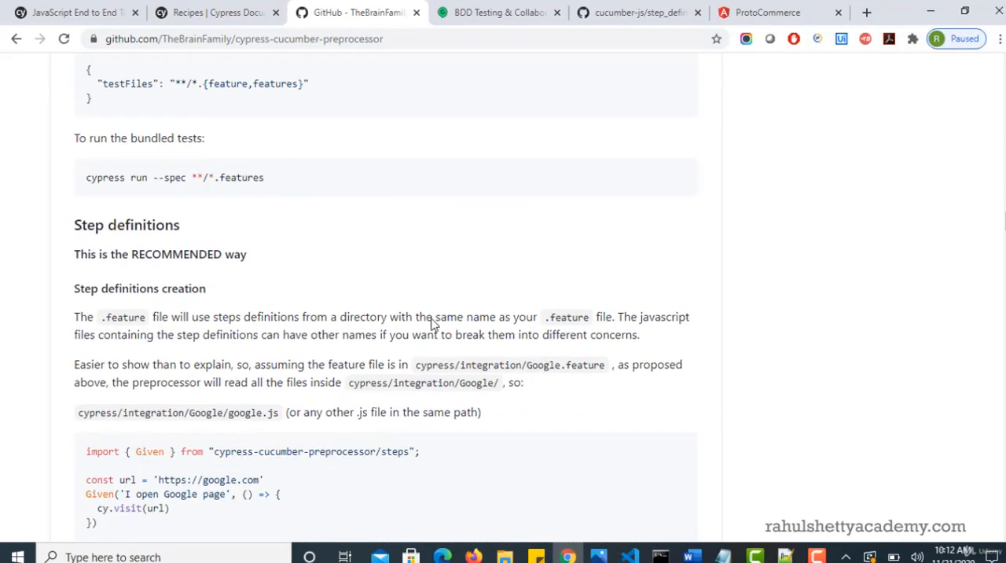
scroll("down", 3)
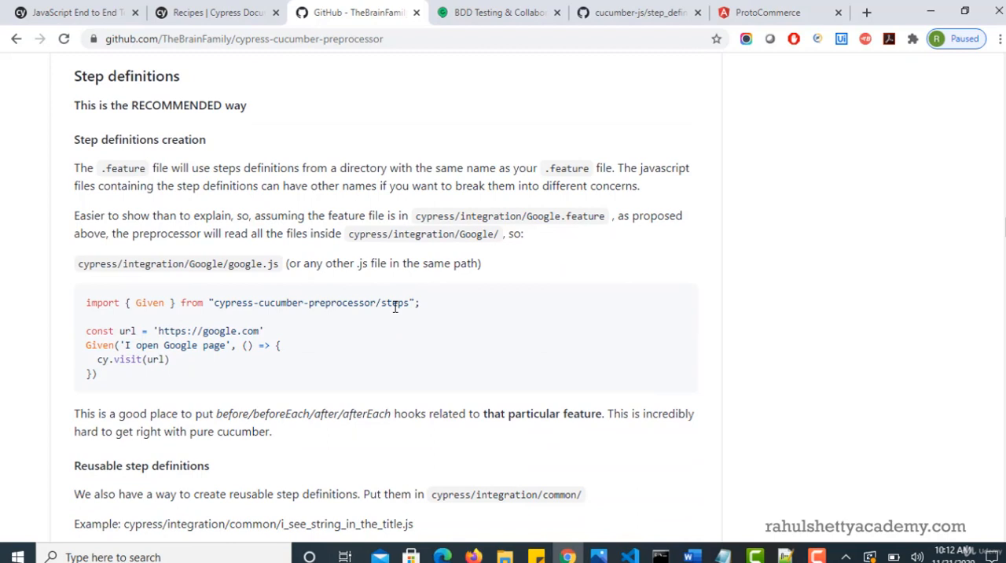
double_click(396, 302)
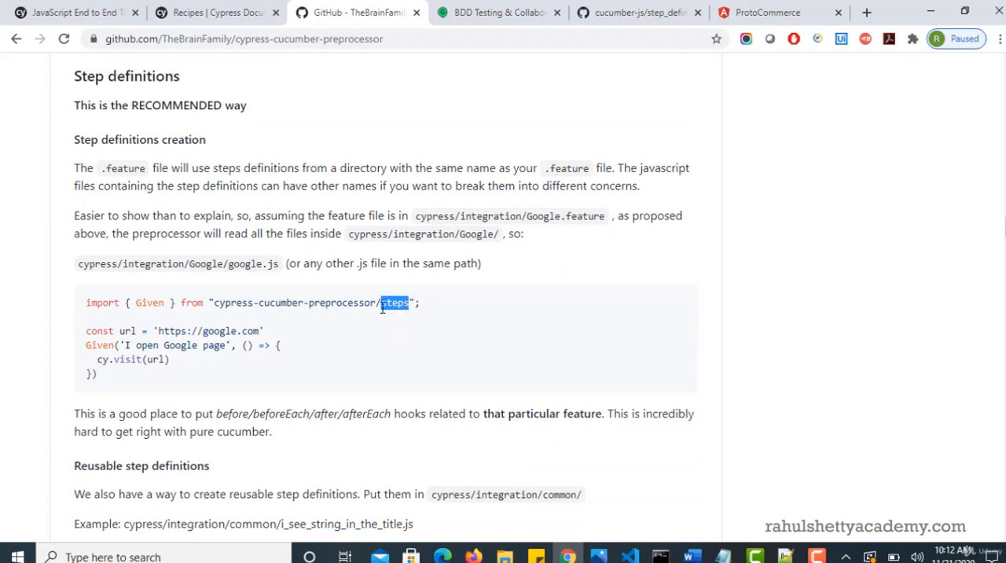
triple_click(236, 301)
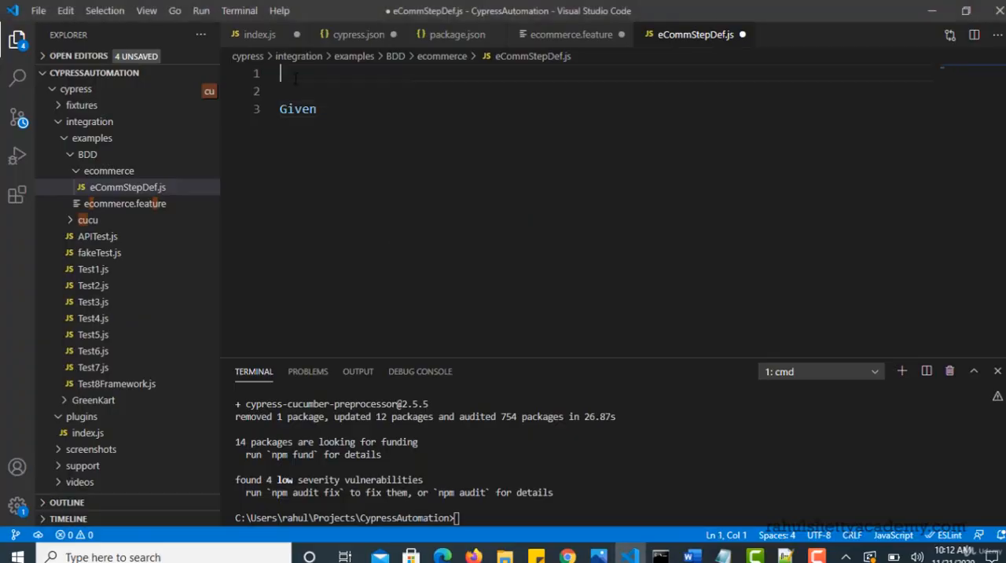
- Paste the import line, add When and Then to its braces, and write Given()
type("import { Given } from \"cypress-cucumber-preprocessor/steps\";")
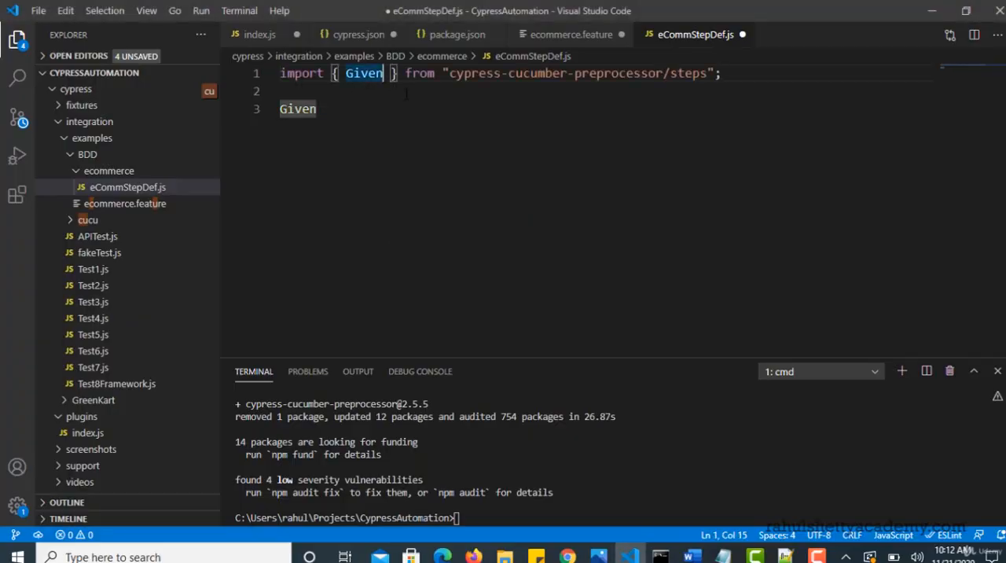
type(",WHe")
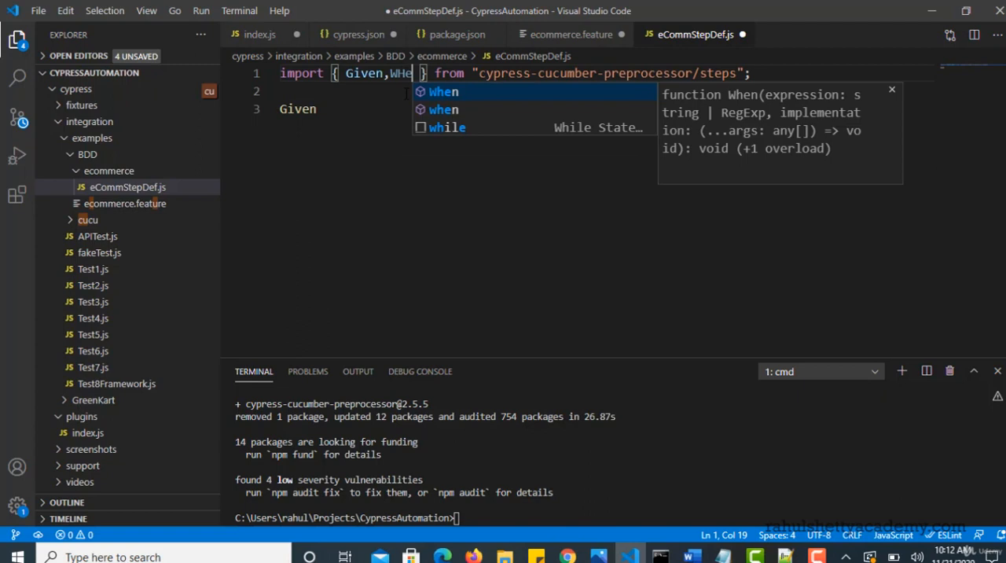
type("When,The")
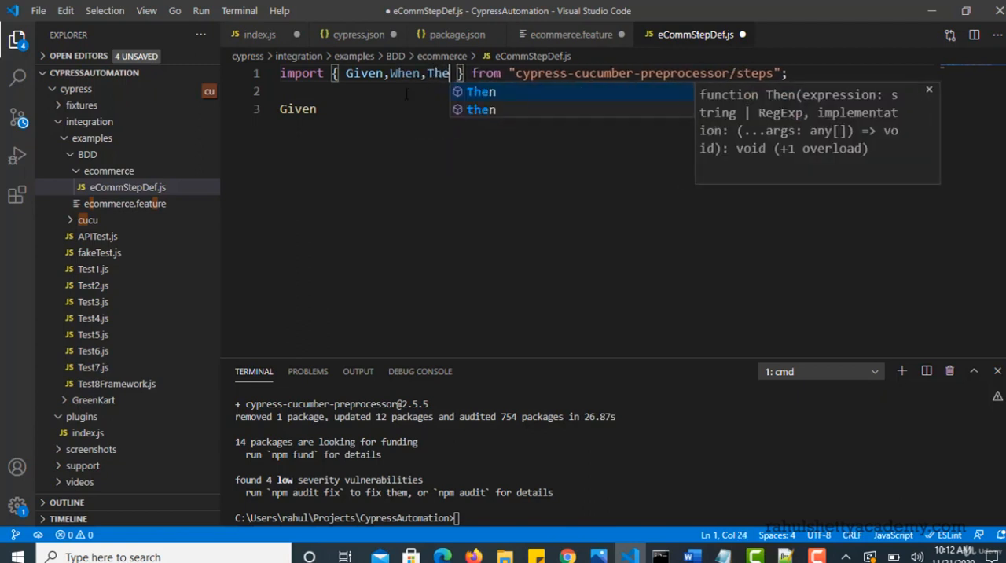
key("Tab")
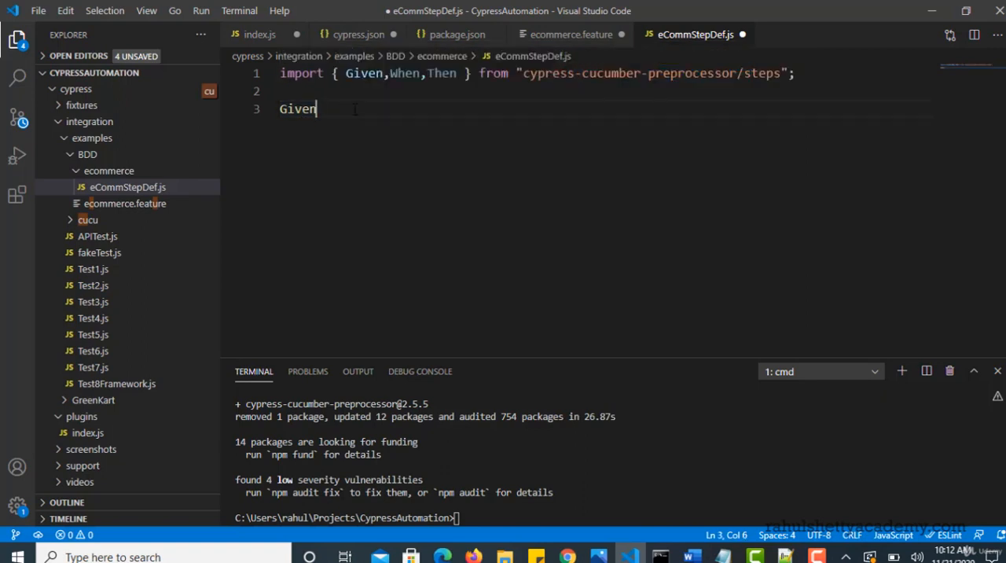
type("()")
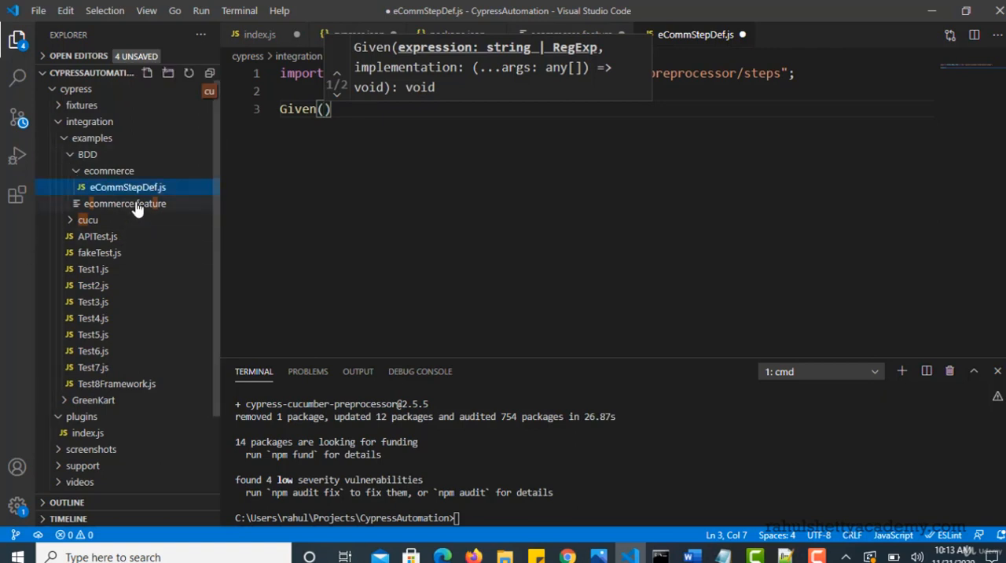
- Give Given the argument 'I open ECommerce Page' from ecommerce.feature and add a function callback
left_click(124, 203)
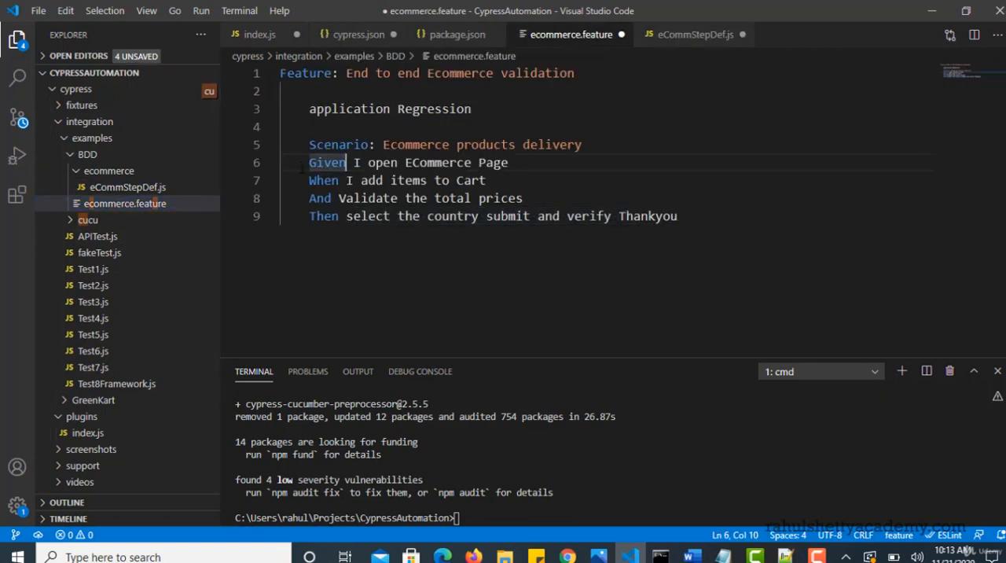
left_click_drag(355, 163, 501, 162)
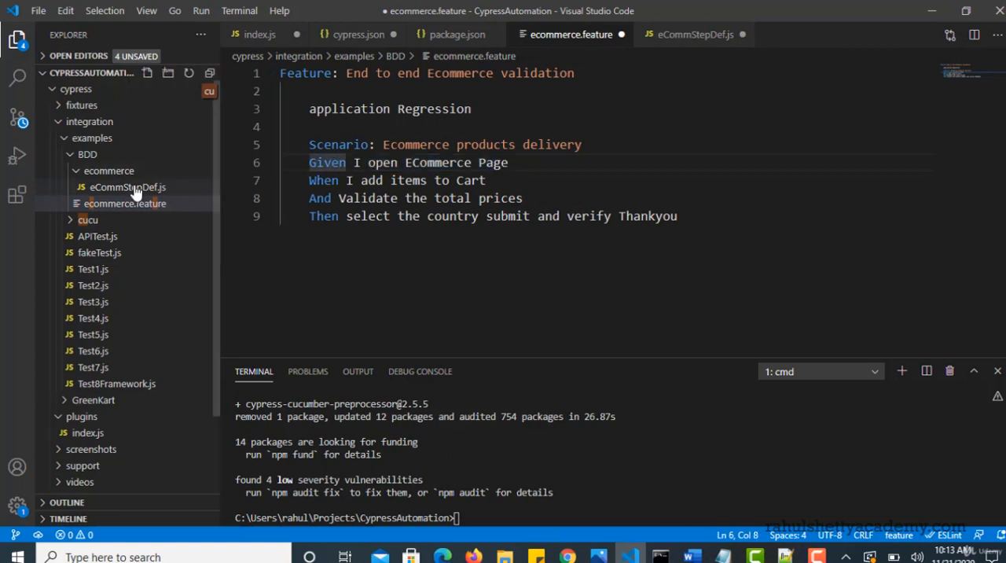
left_click(127, 186)
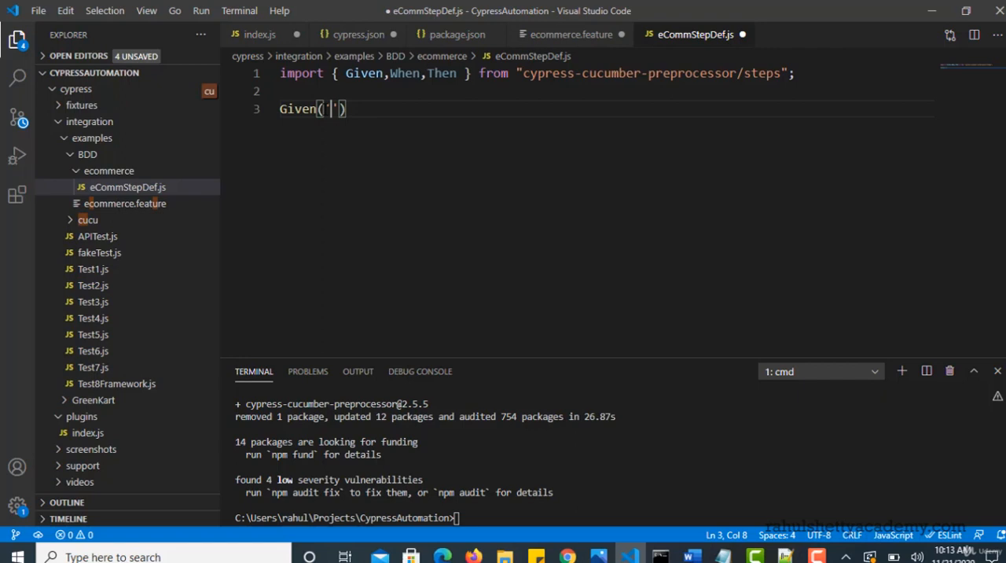
type("I open ECommerce Page")
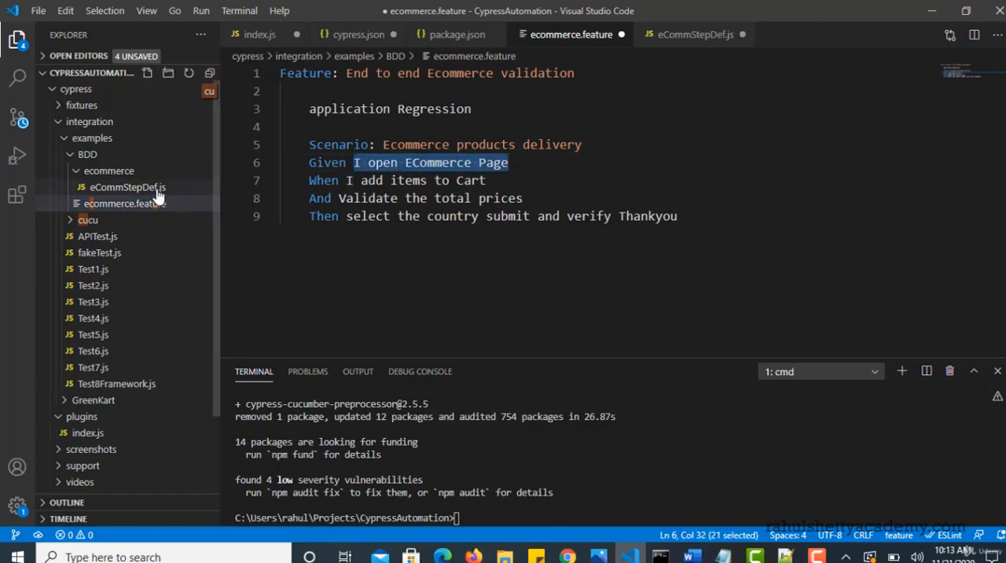
left_click(126, 187)
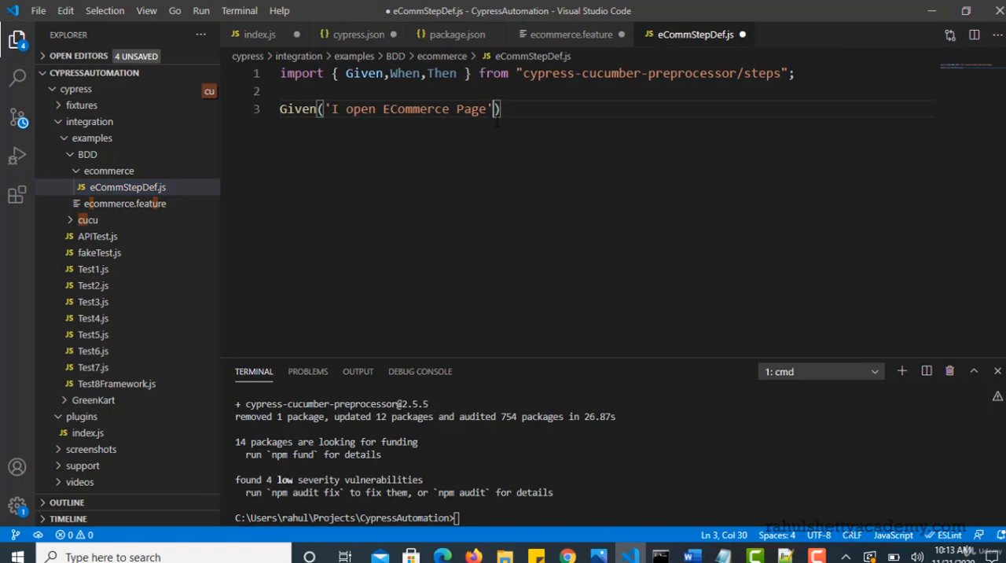
type(",function(")
type("{")
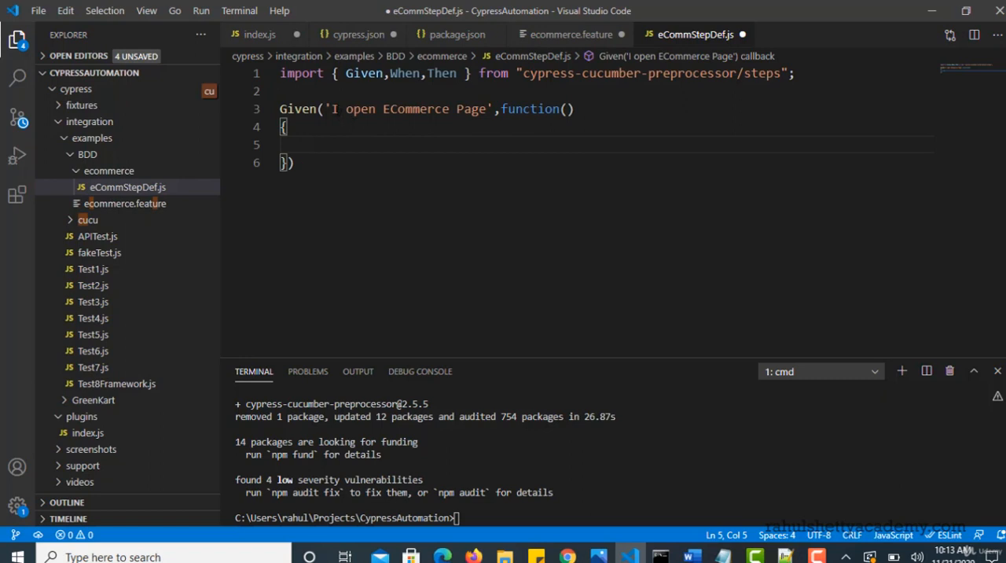
left_click_drag(343, 108, 478, 108)
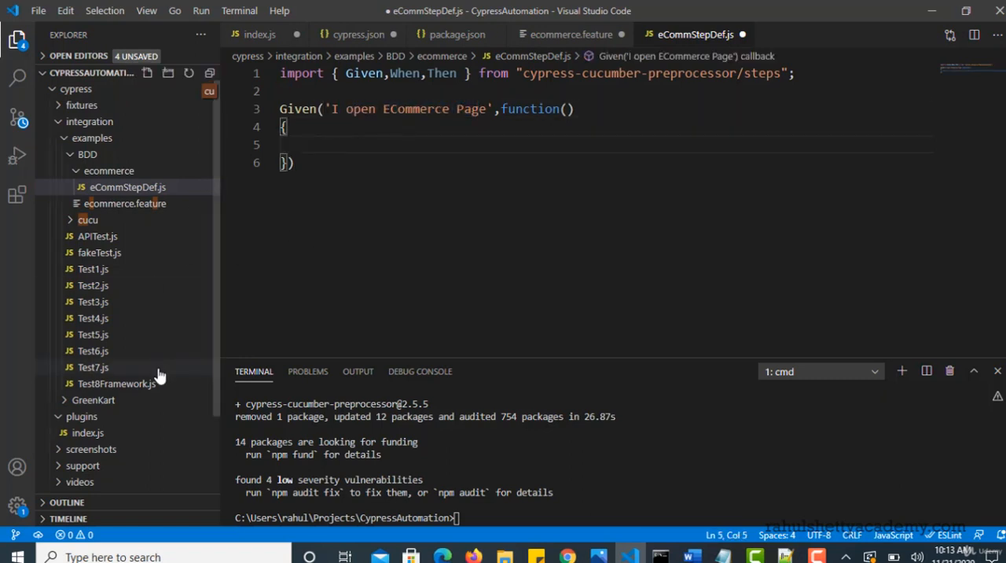
mouse_move(144, 391)
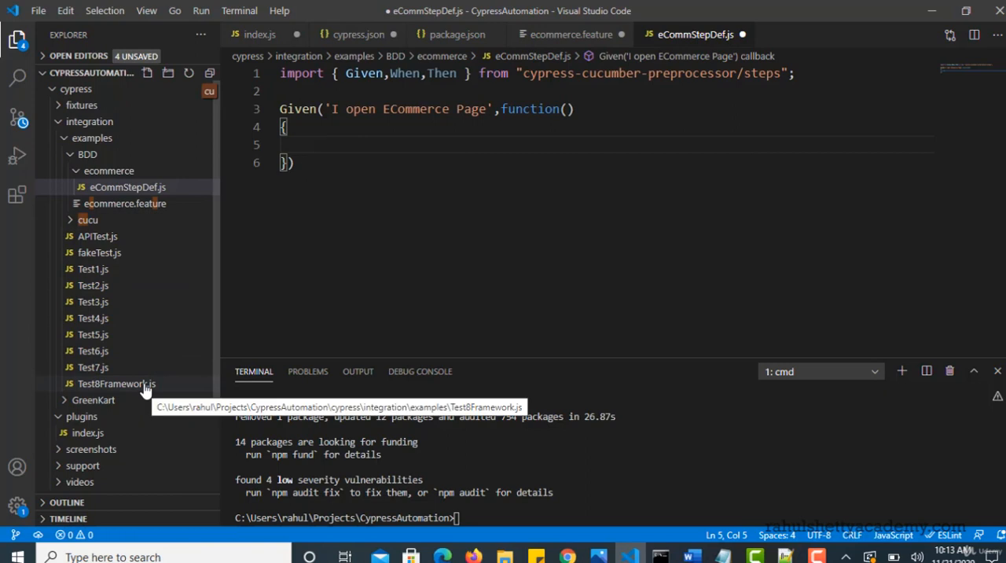
- Open Test8Framework.js and bring its cy.visit(Cypress.env('url')+"/angularpractice/") call into the Given body
double_click(116, 383)
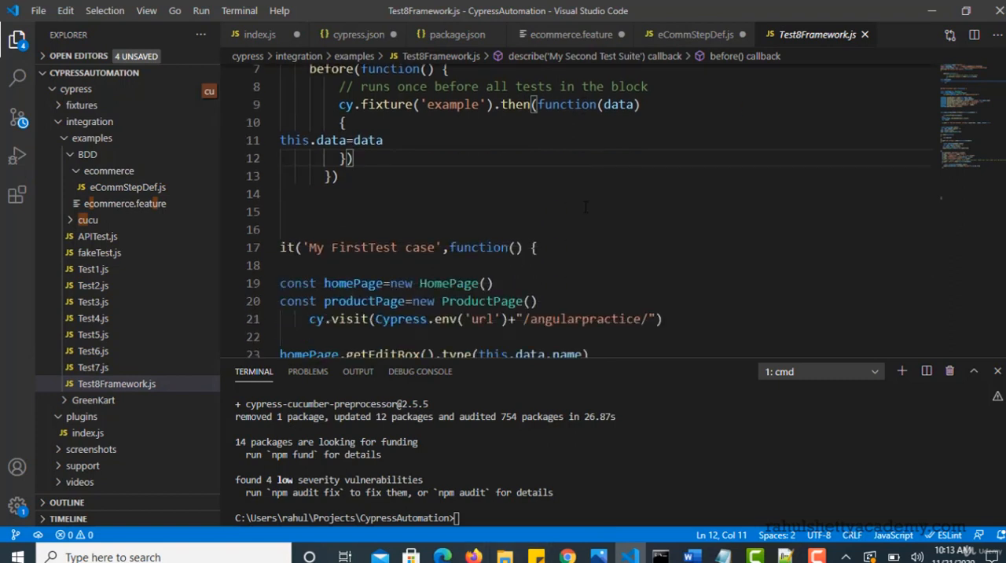
scroll("down", 3)
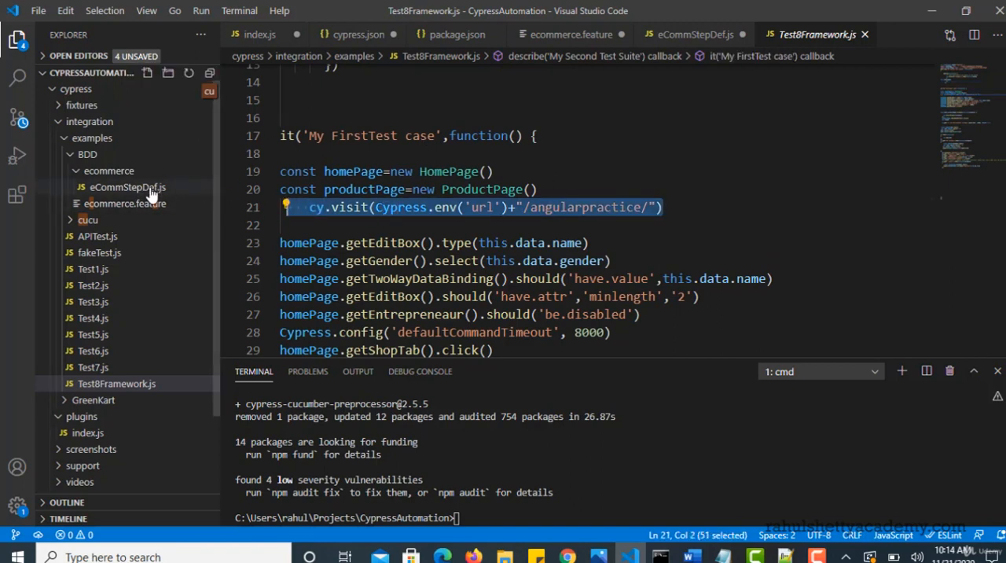
left_click(127, 186)
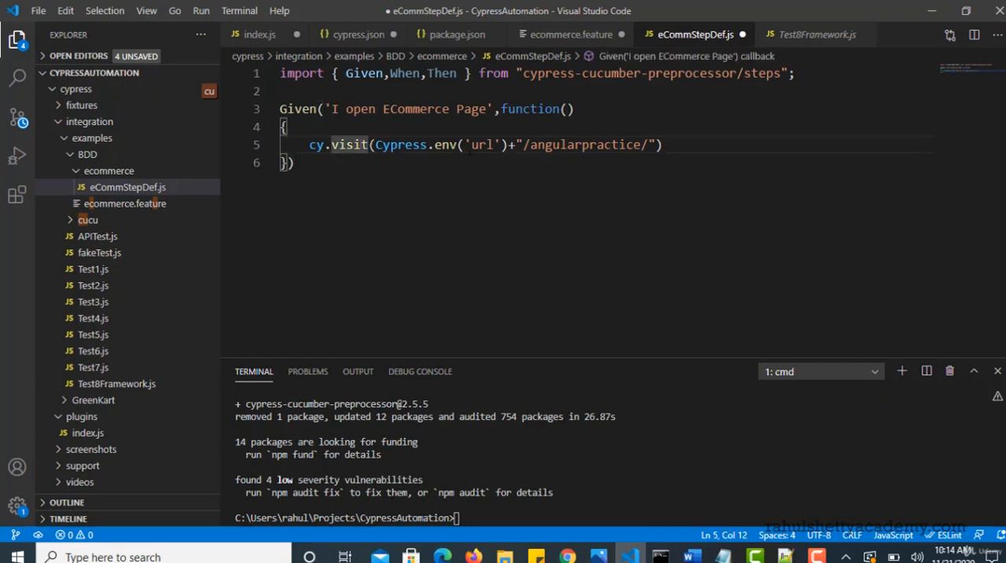
double_click(482, 144)
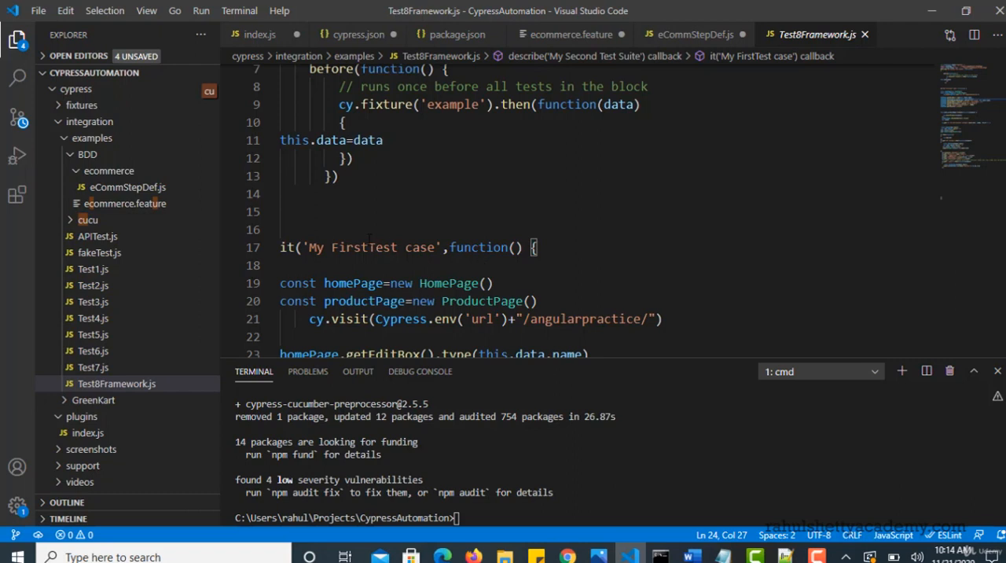
- Compare eCommStepDef.js with ecommerce.feature and Test8Framework.js, then add a blank line after Given
left_click(126, 187)
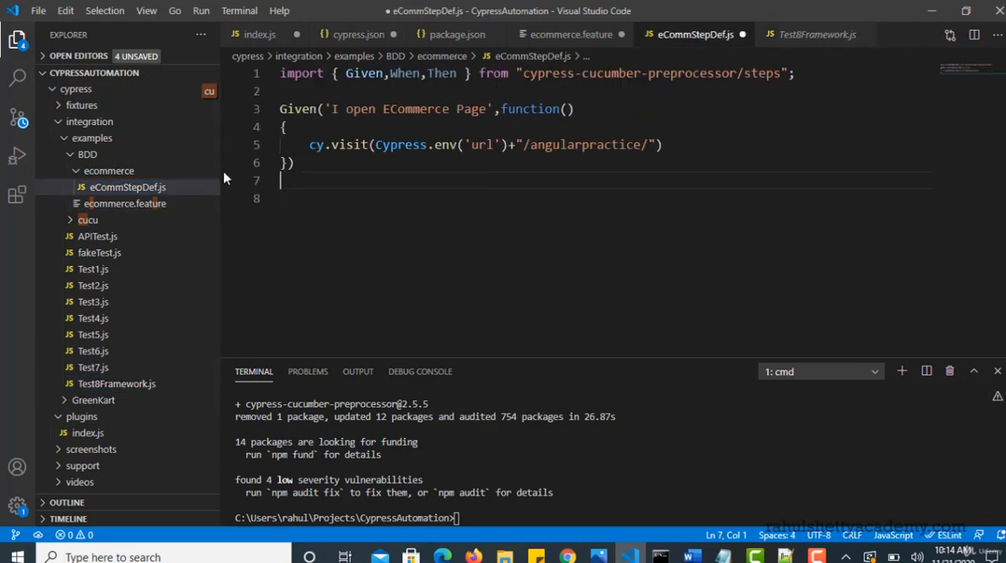
left_click(568, 34)
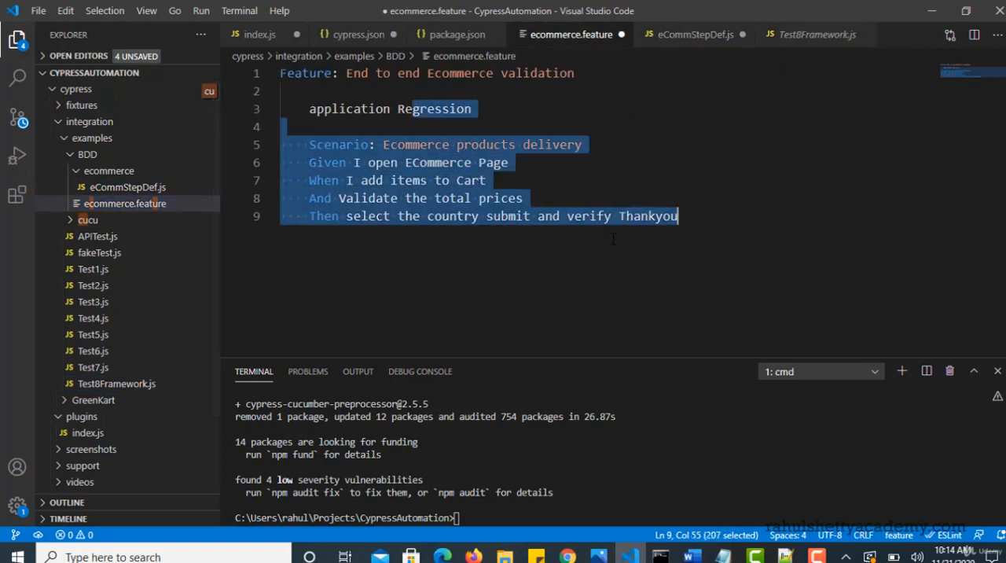
left_click(817, 34)
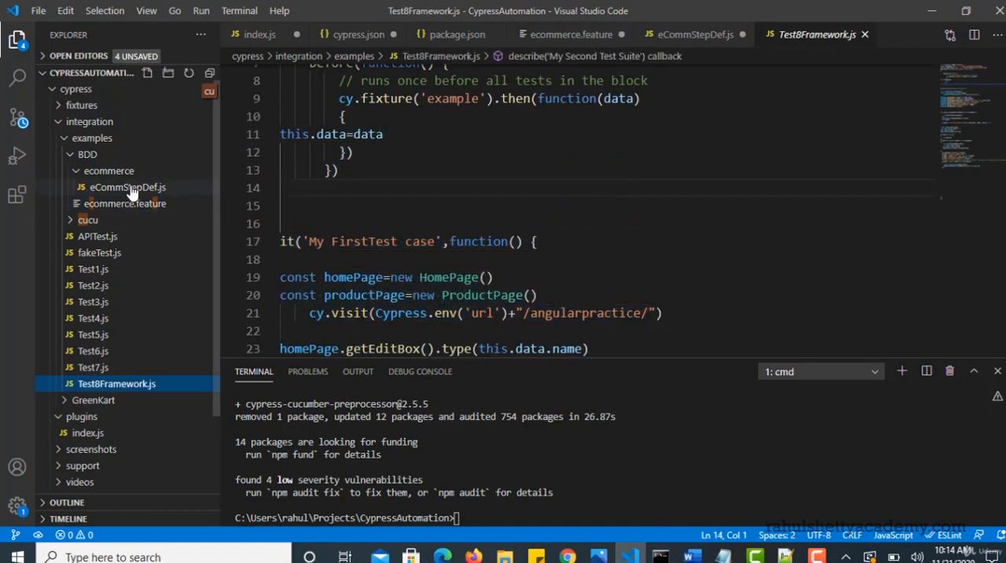
left_click(127, 187)
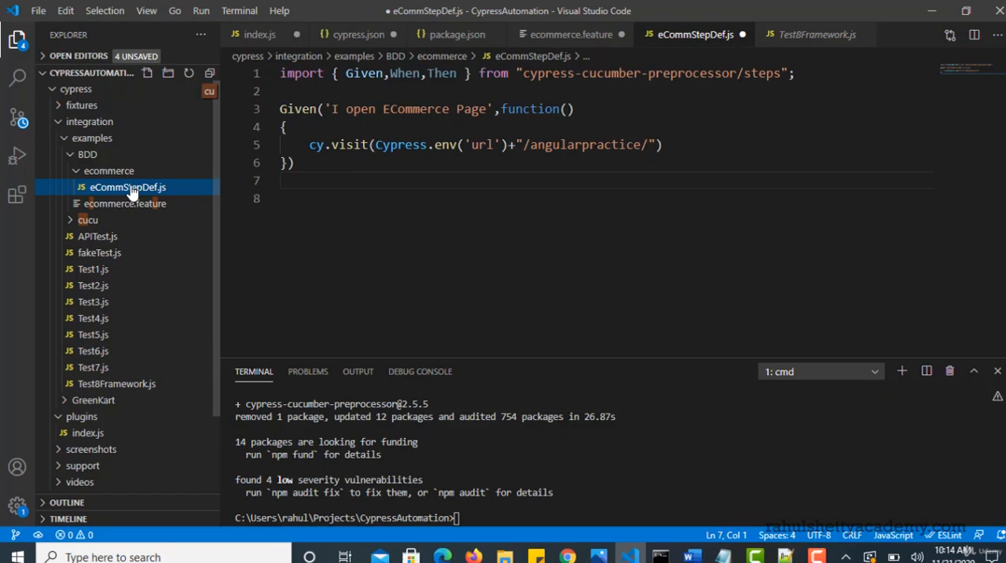
left_click(125, 203)
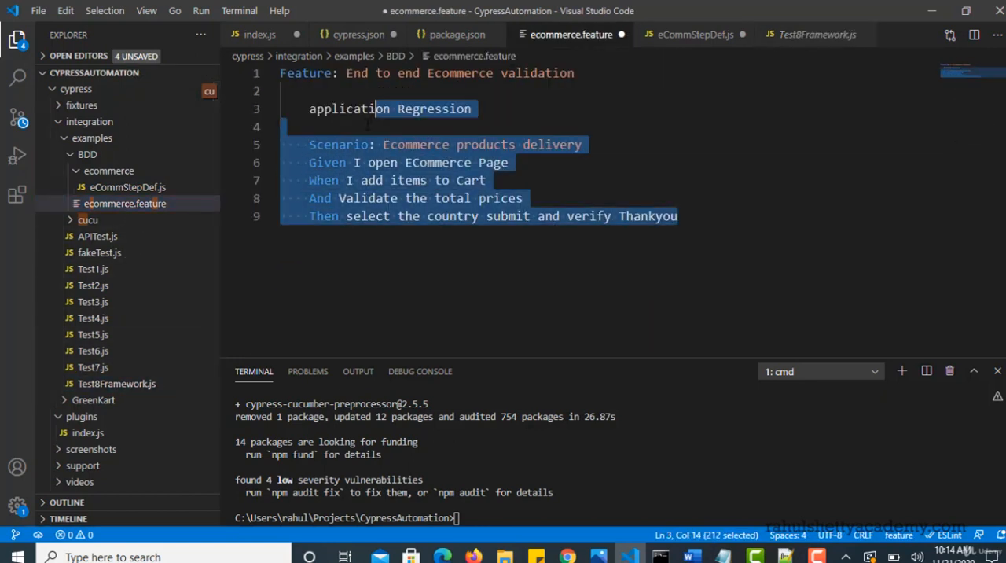
left_click(127, 187)
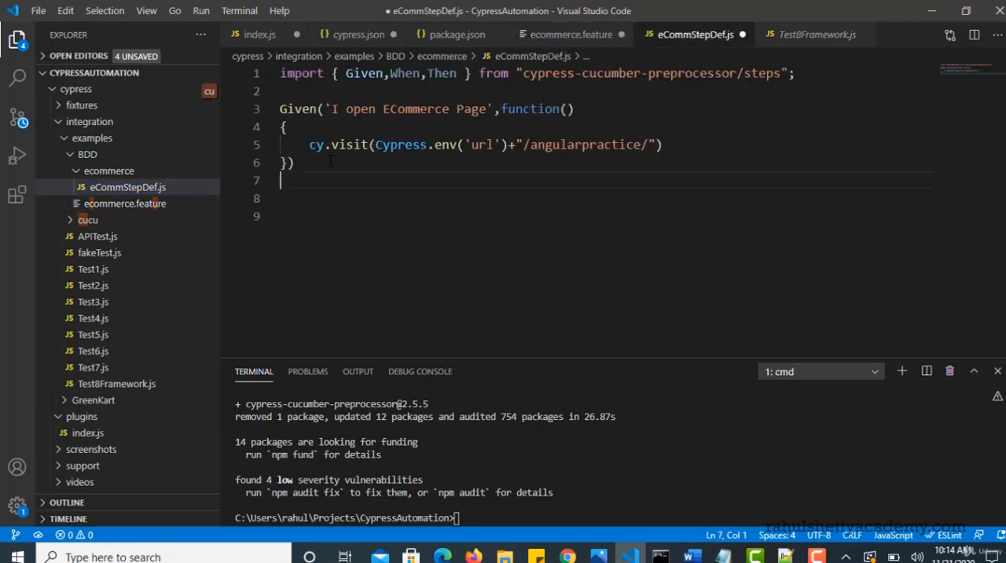
key("Enter")
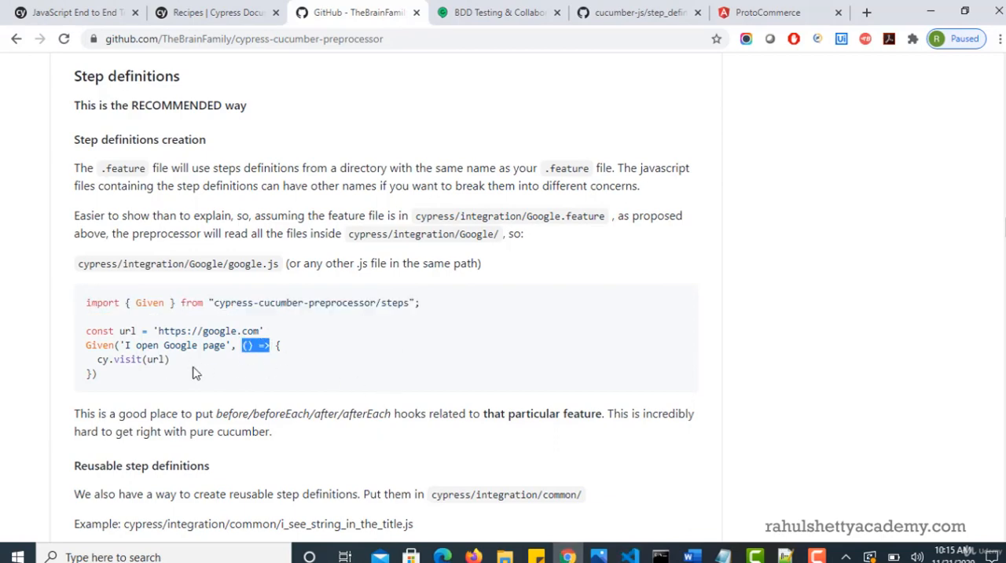
- Replace the function keyword in the Given callback with =>
left_click(623, 555)
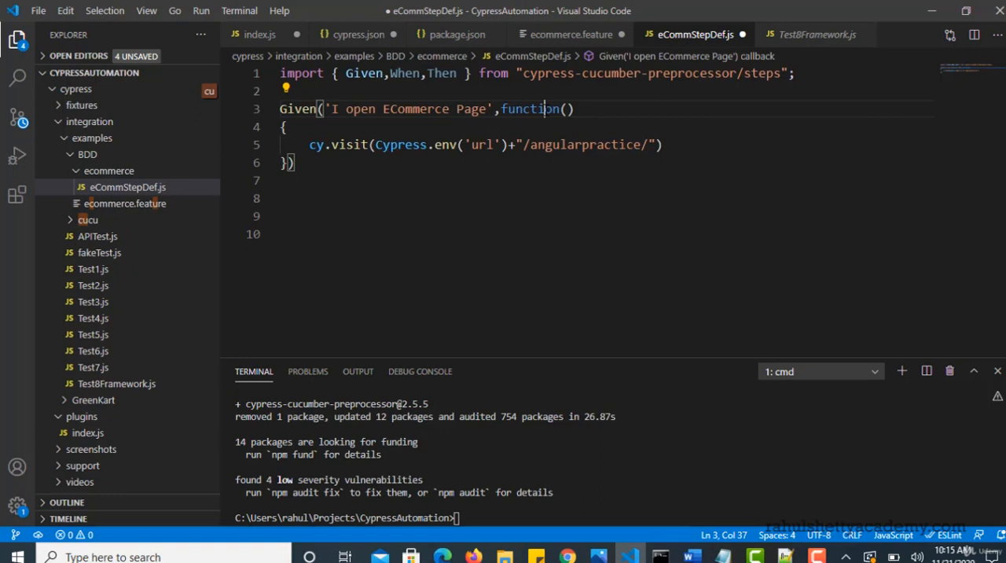
key("Backspace")
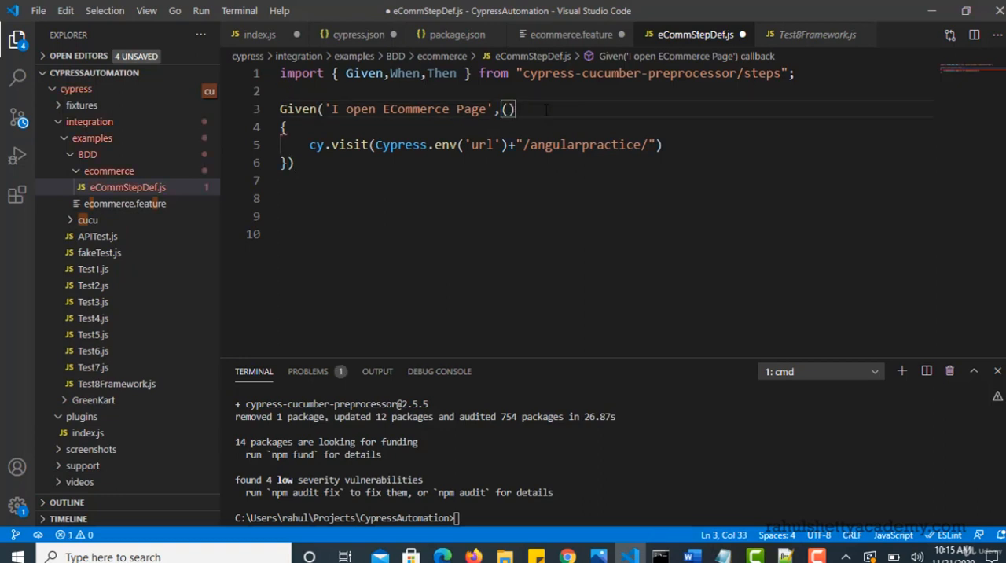
type("=>")
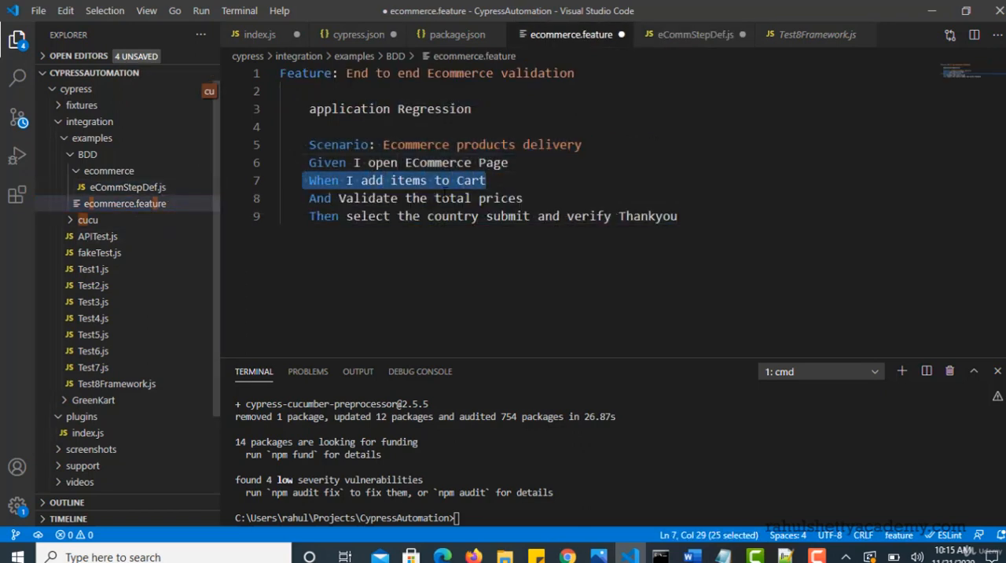
- Add the comment '// When I add items to Cart' and a When('I add items to Cart', function) step
left_click(695, 34)
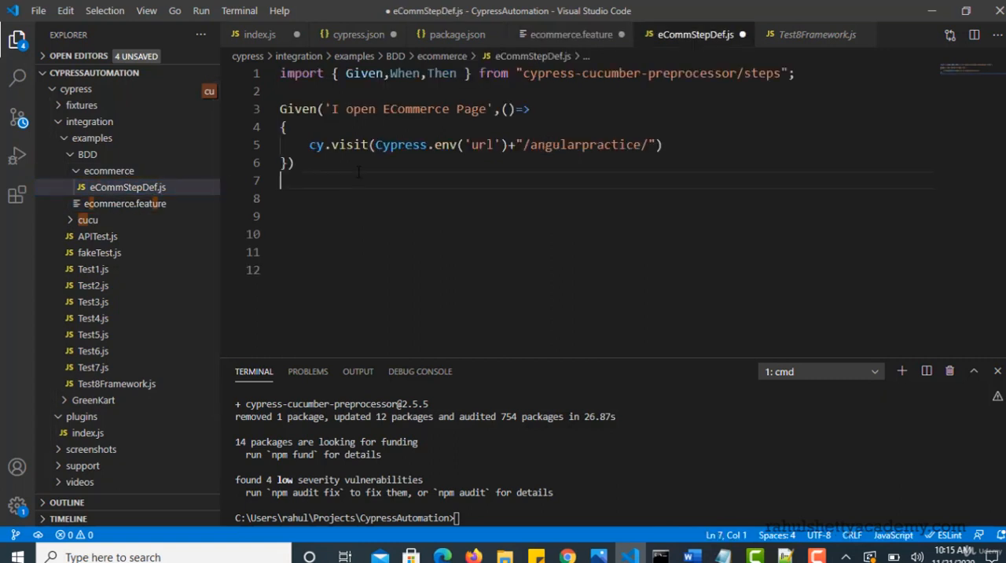
type("// When I add items to Cart")
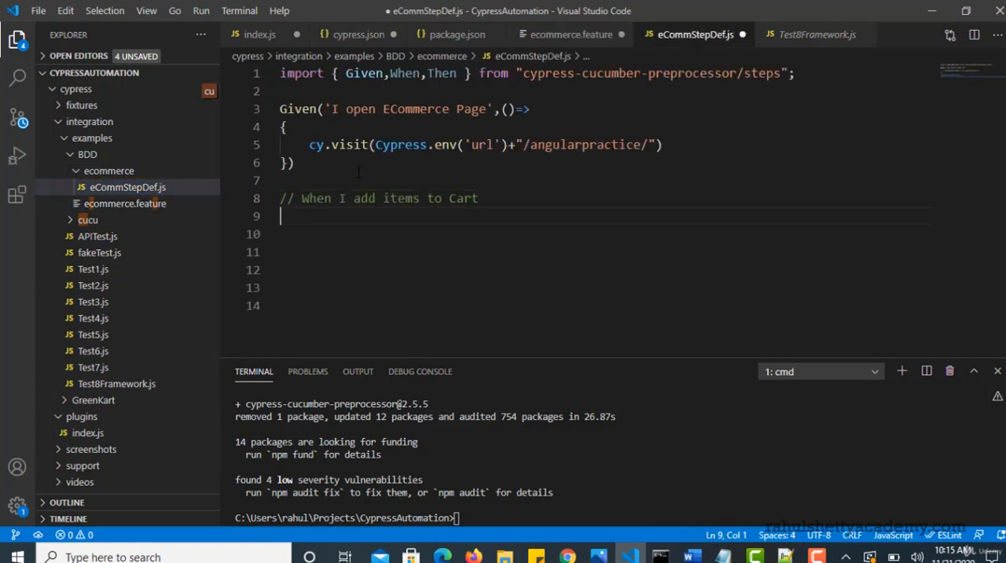
type("When('")
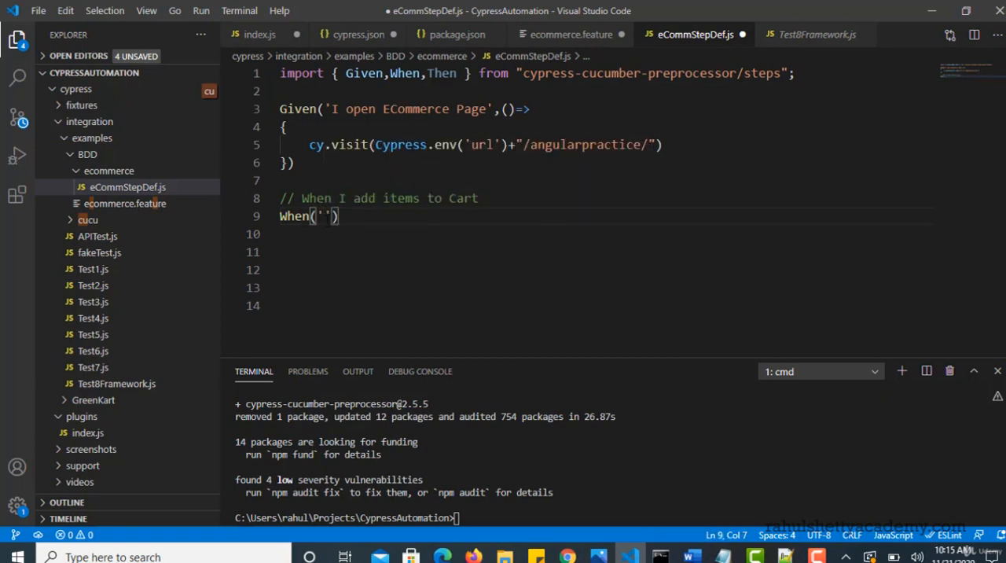
type("I add items to Cart")
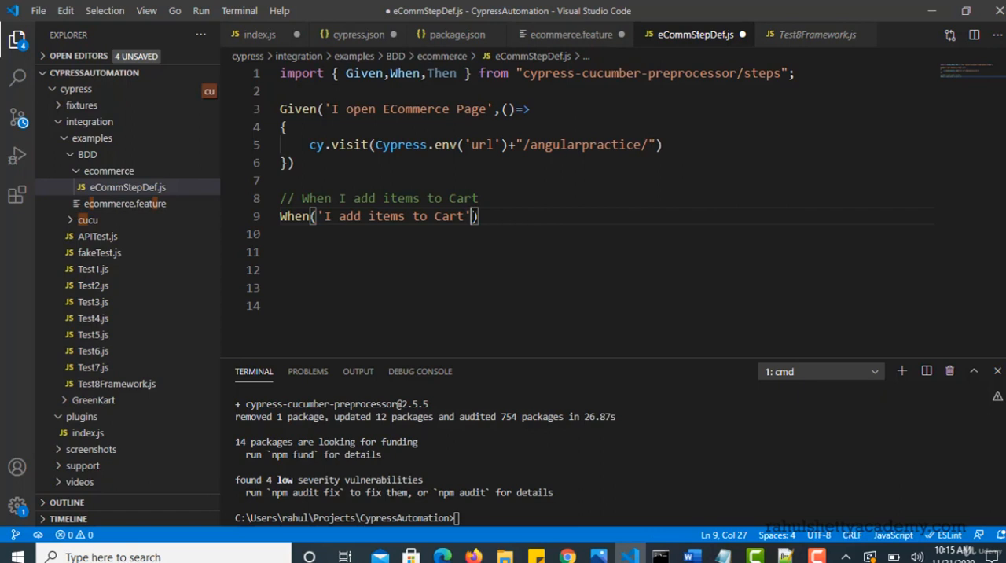
type(",function(")
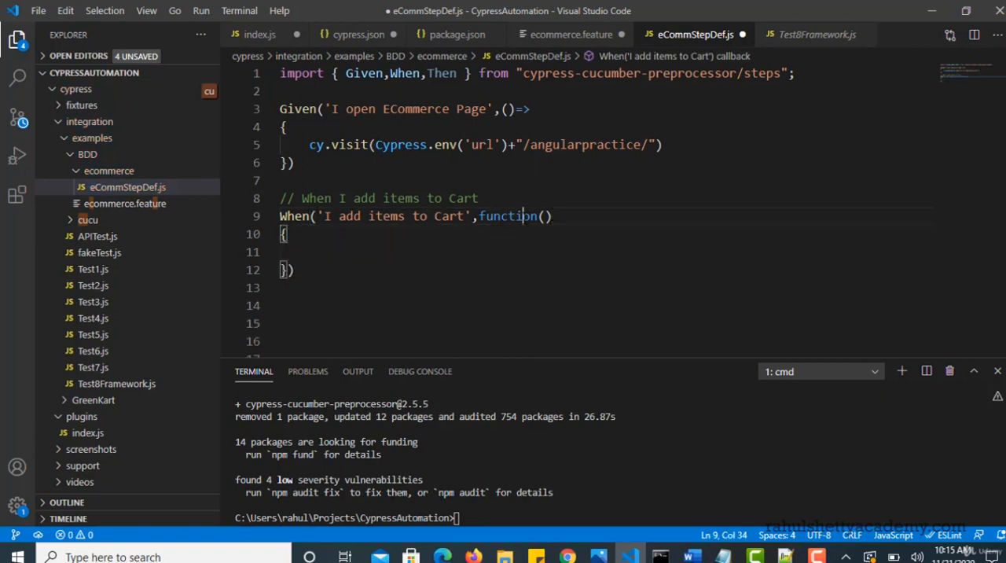
key("Backspace")
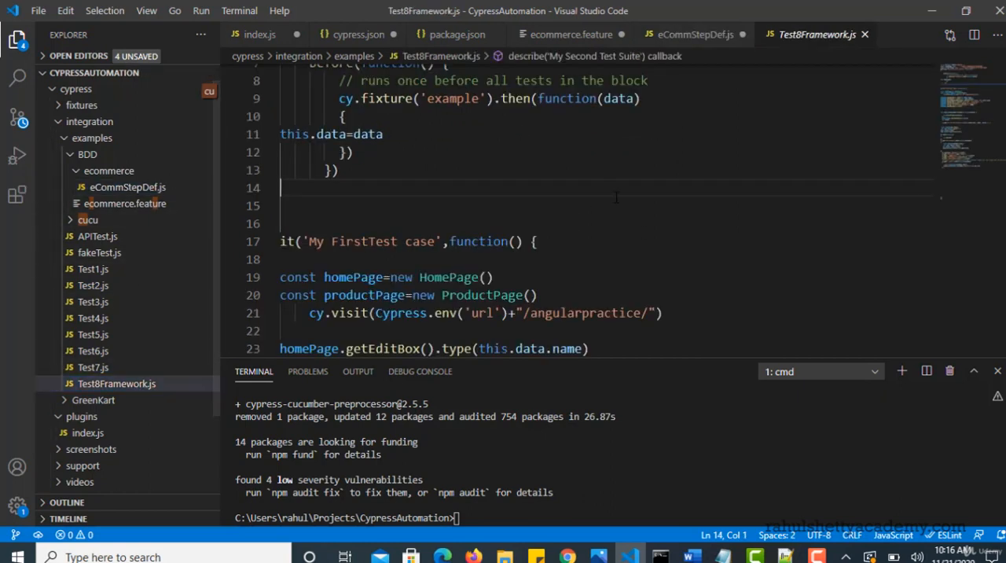
- Scroll Test8Framework.js and select its shop-tab click and add-to-cart product code
scroll("down", 3)
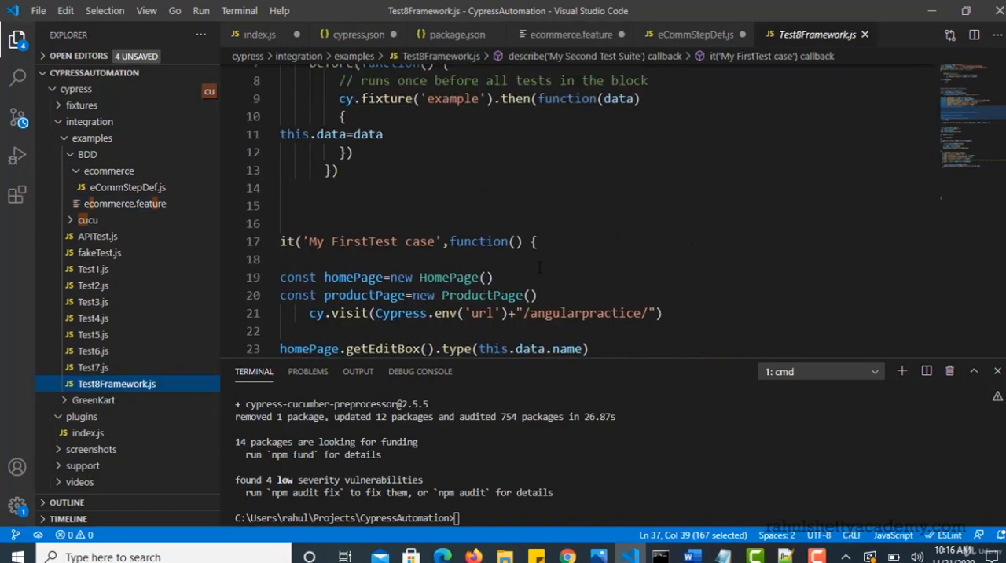
left_click_drag(280, 277, 537, 294)
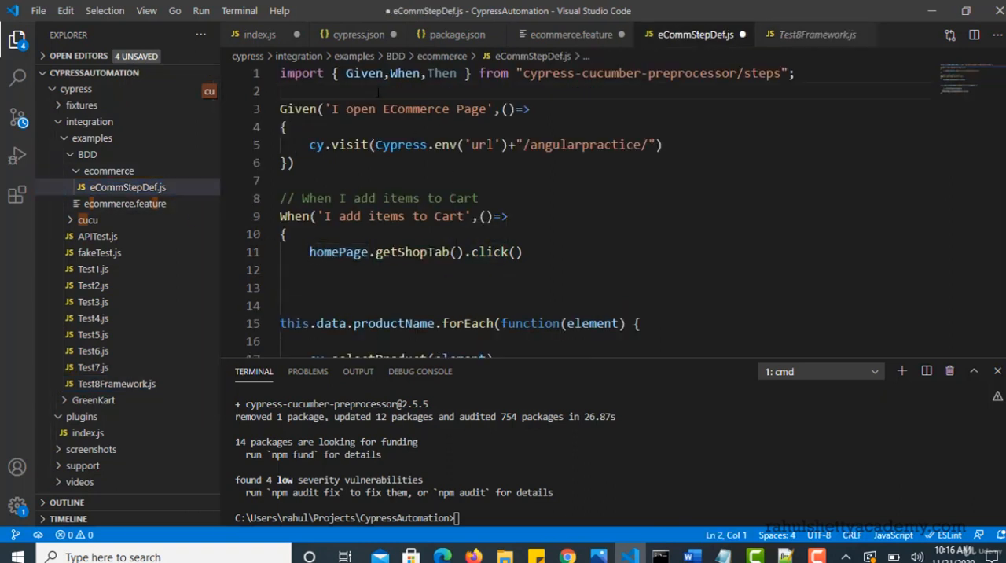
- Declare const homePage=new HomePage() below the import and review the getShopTab call
type("const homePage=new HomePage()")
type("const productPage=new ProductPage()")
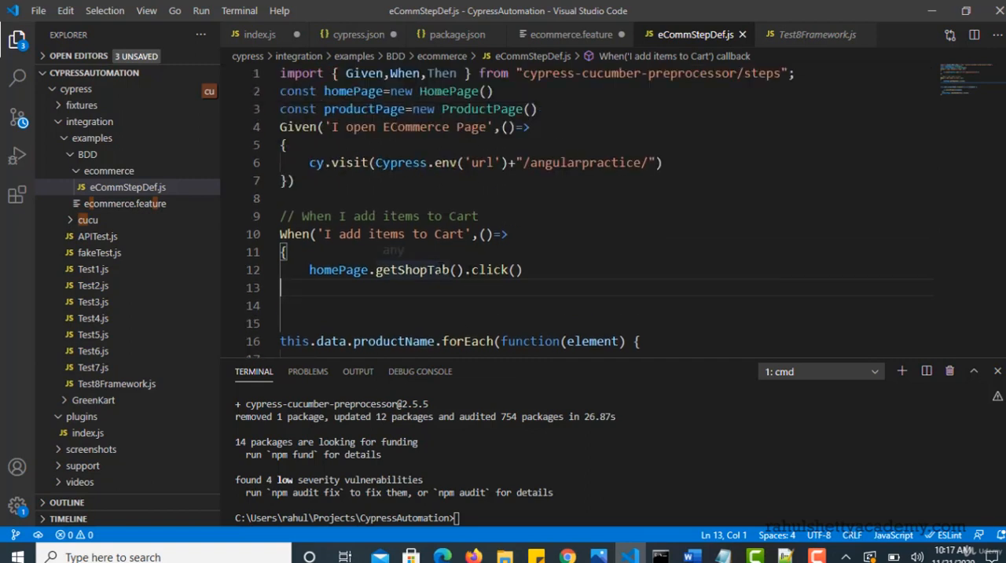
double_click(412, 270)
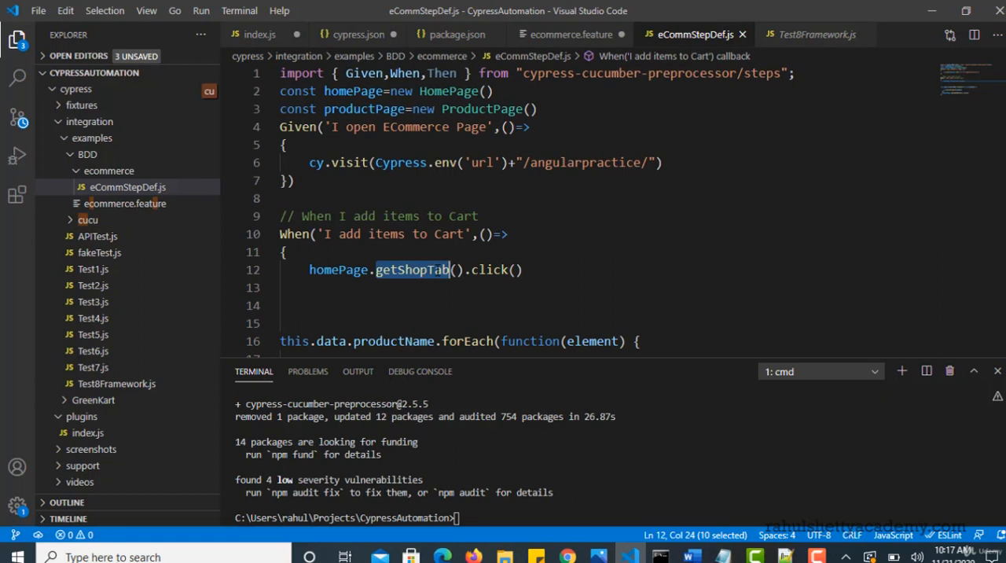
scroll("down", 3)
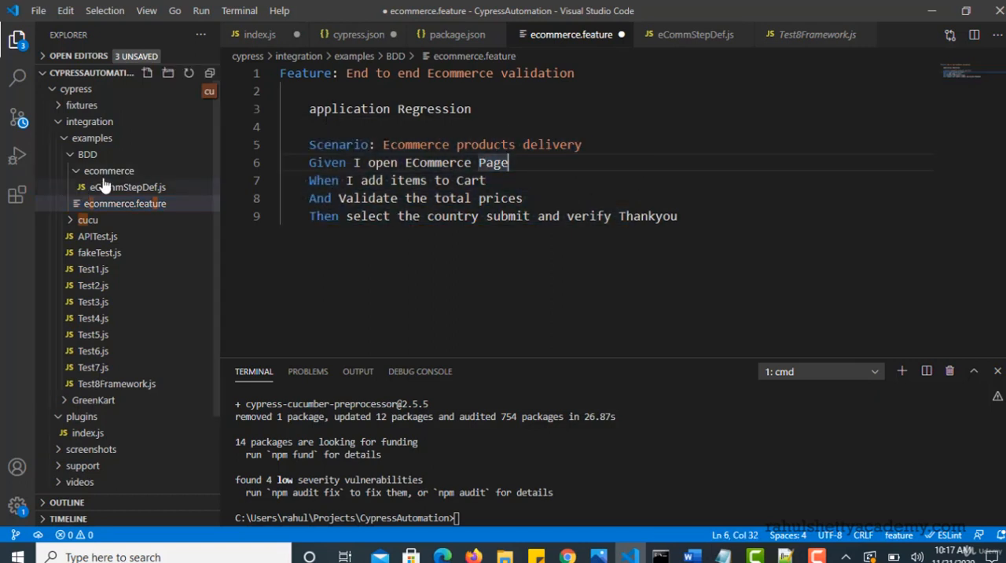
- Copy the 'And Validate the total prices' line from ecommerce.feature into the step definitions file
left_click(128, 187)
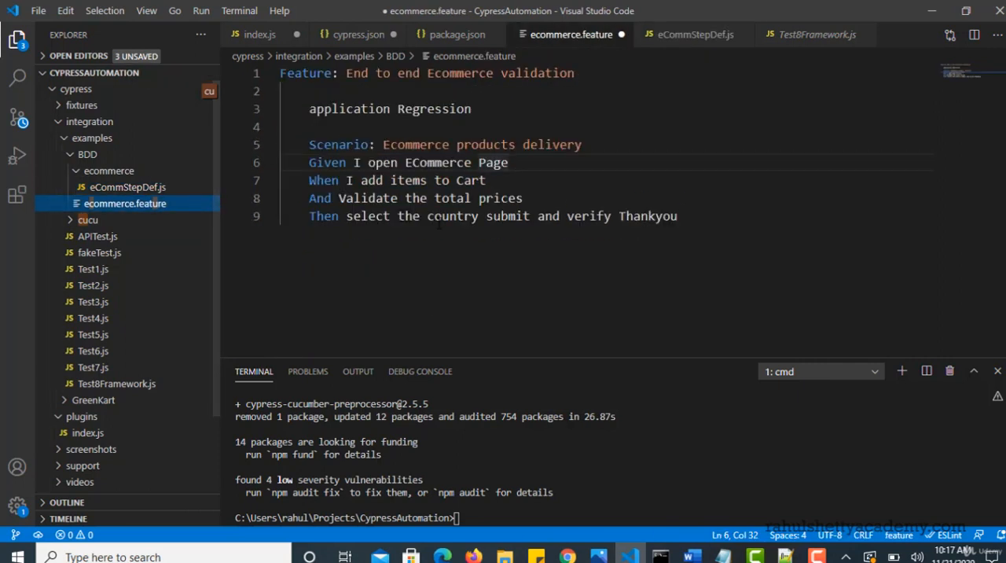
triple_click(417, 198)
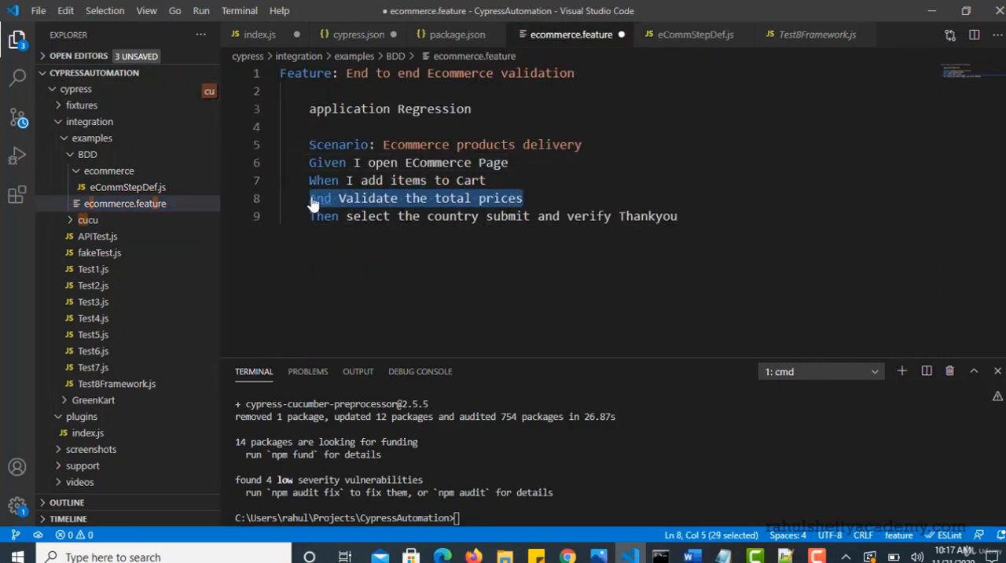
left_click(692, 34)
type("And(")
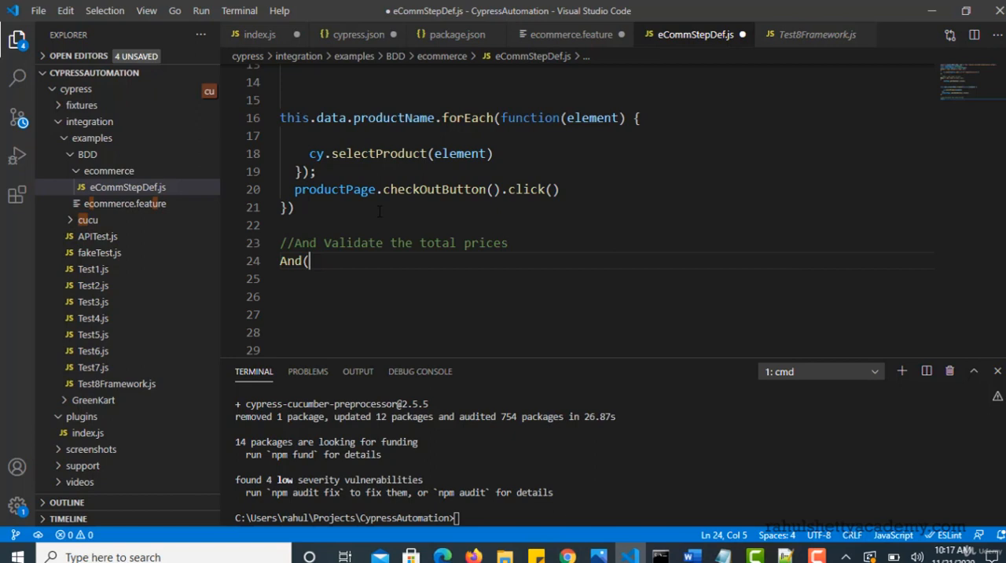
- Write the And step text 'Validate the total prices' followed by an arrow-function callback
type("'")
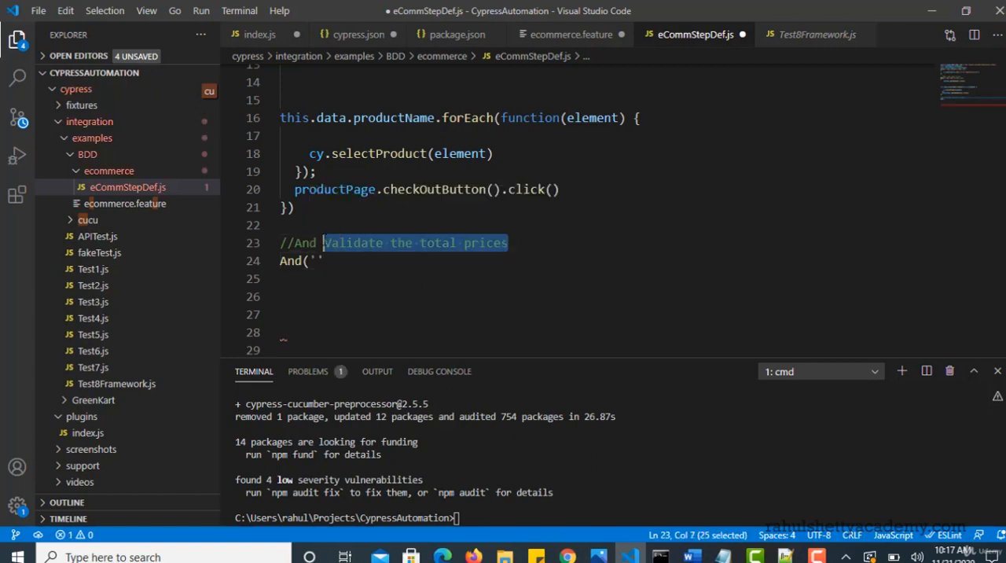
type("Validate the total prices")
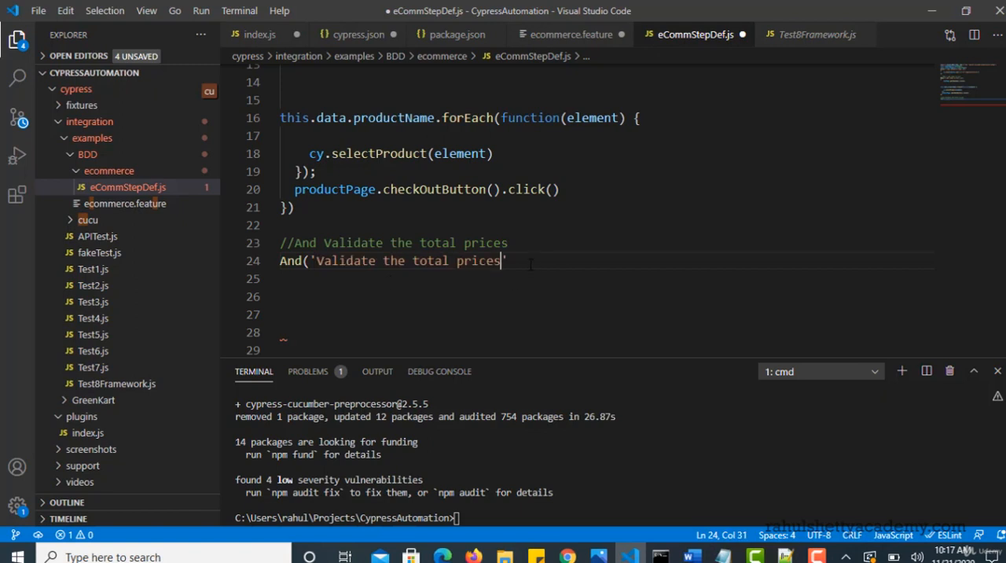
type(",")
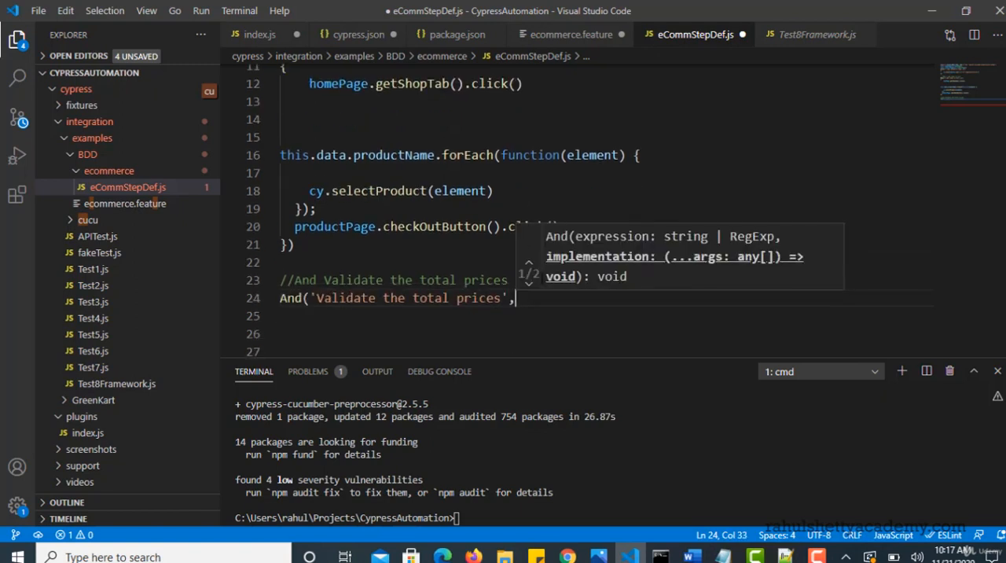
type("()")
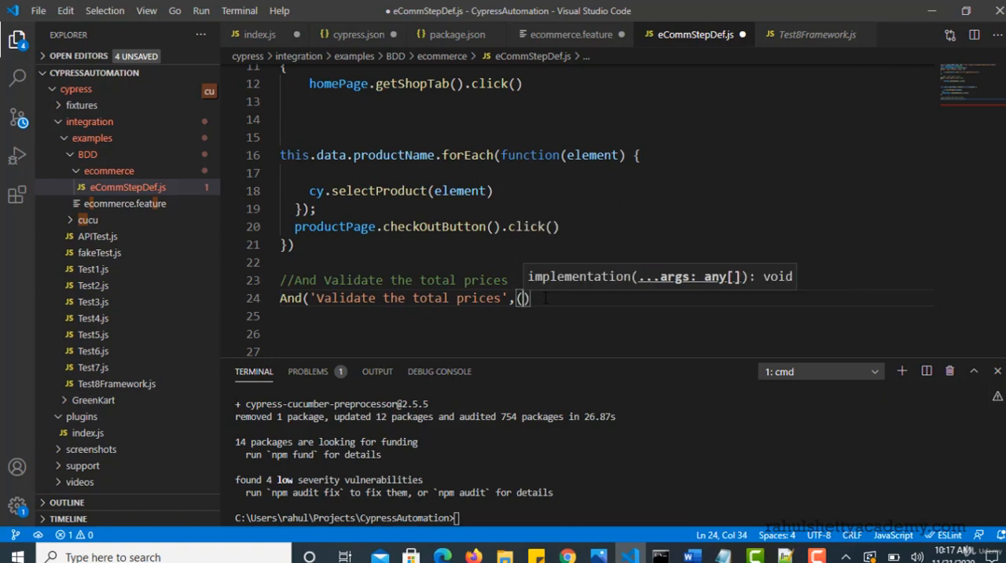
type("+>")
type("{")
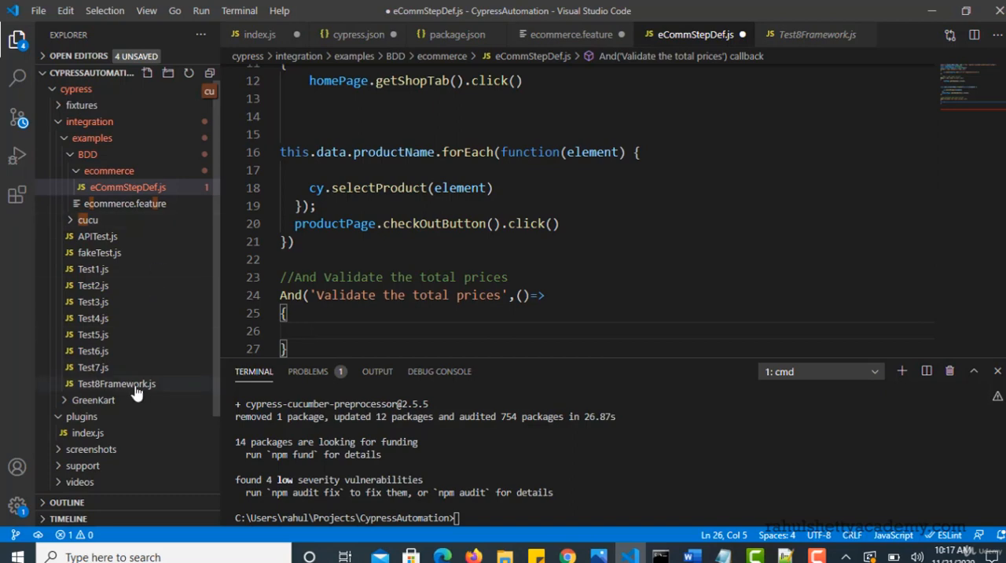
- Paste Test8Framework.js's price-summing and total-comparison code into the And callback and close it
left_click(116, 383)
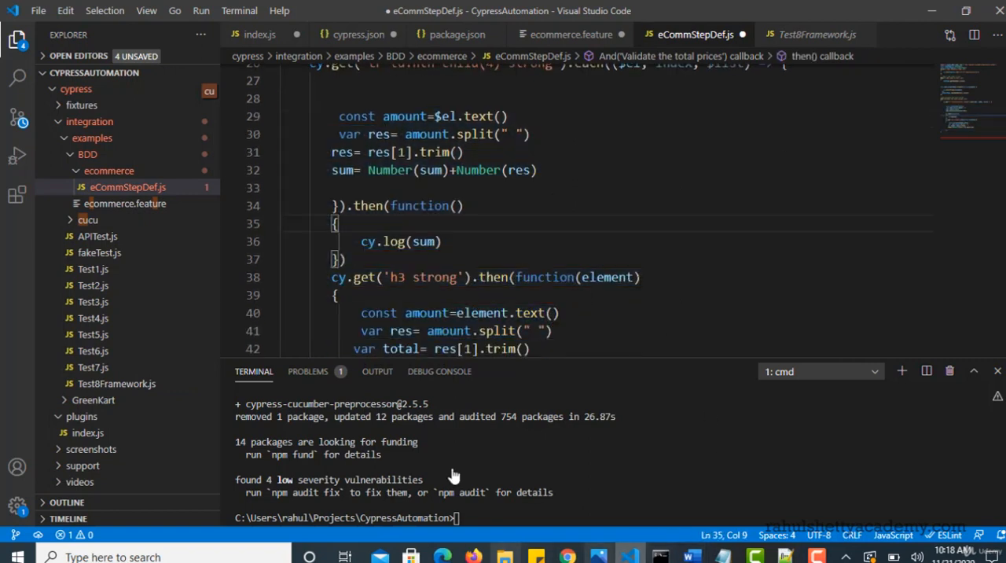
scroll("up", 3)
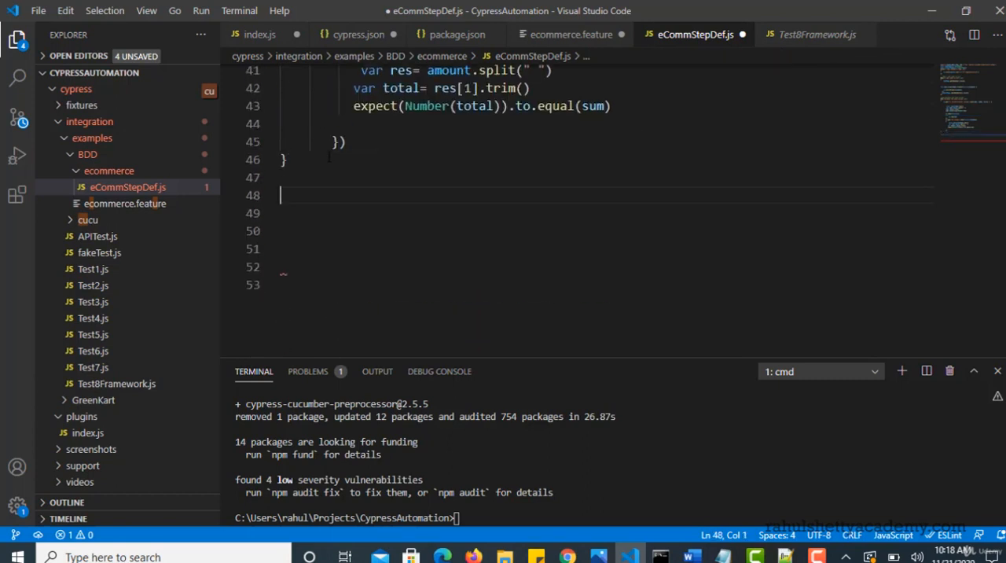
left_click(125, 202)
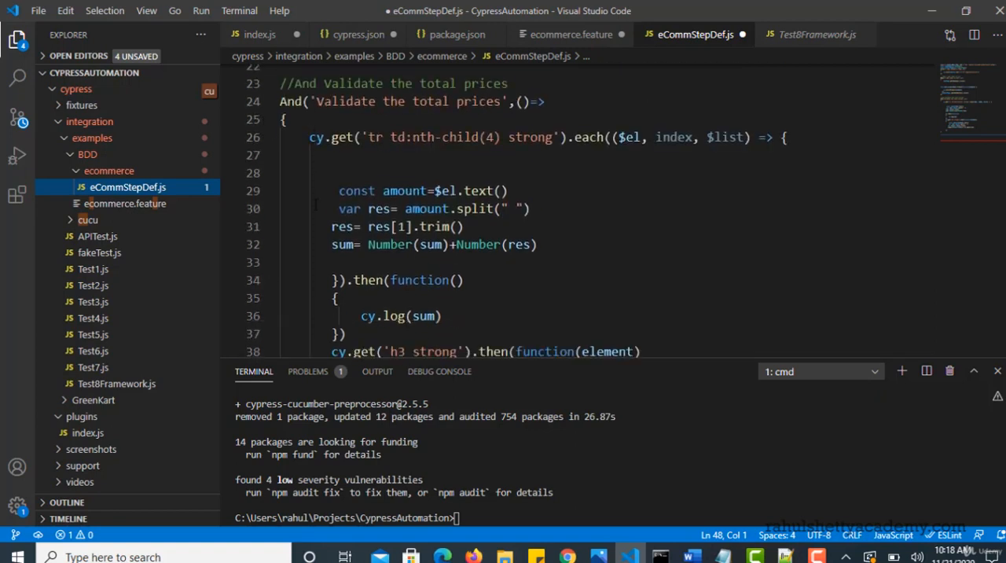
scroll("down", 3)
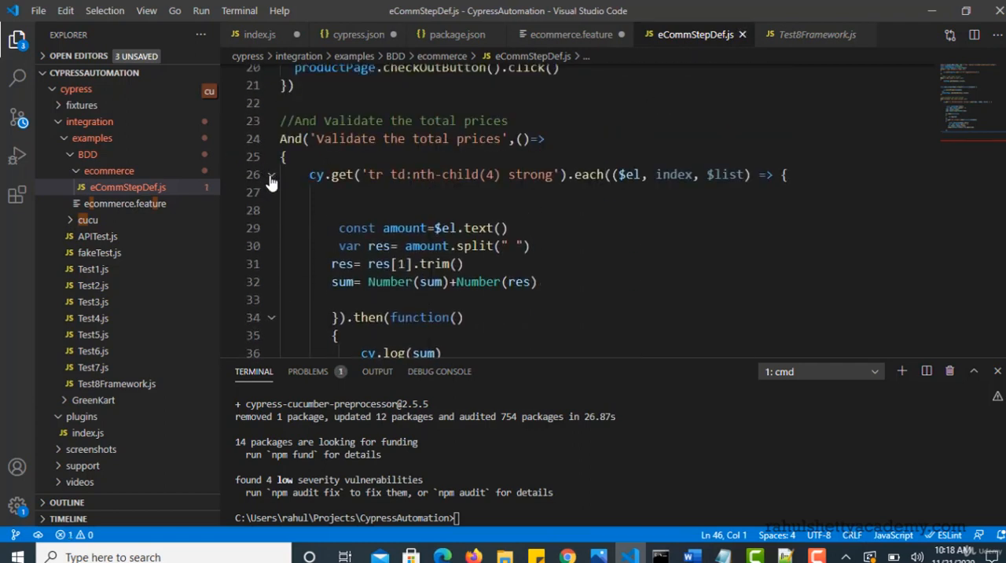
left_click(271, 174)
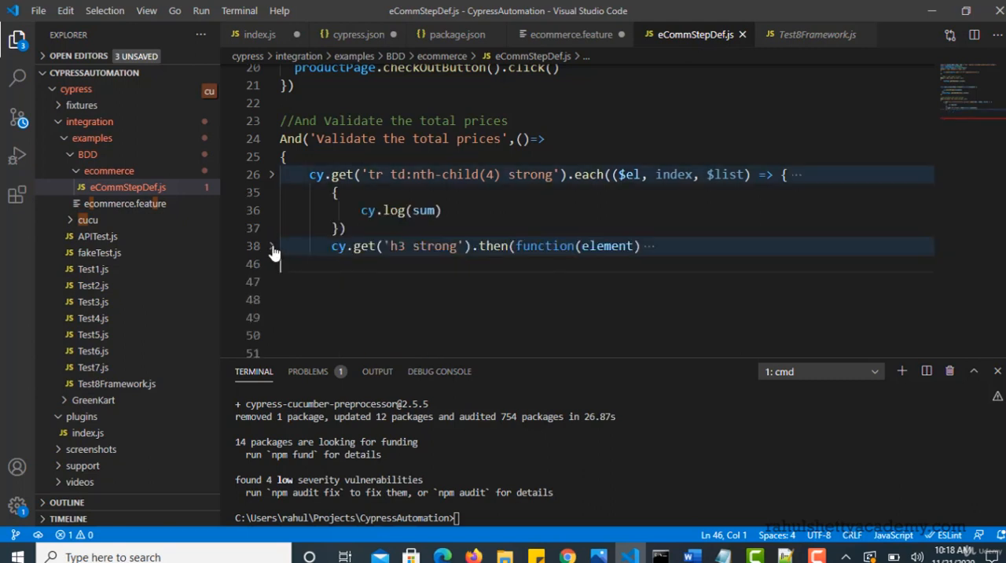
left_click(272, 175)
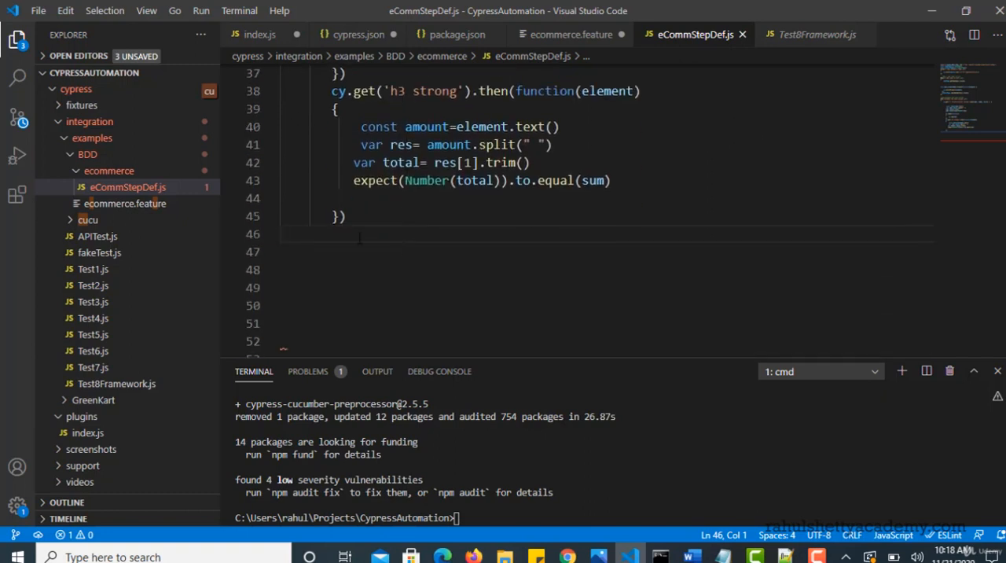
type("})")
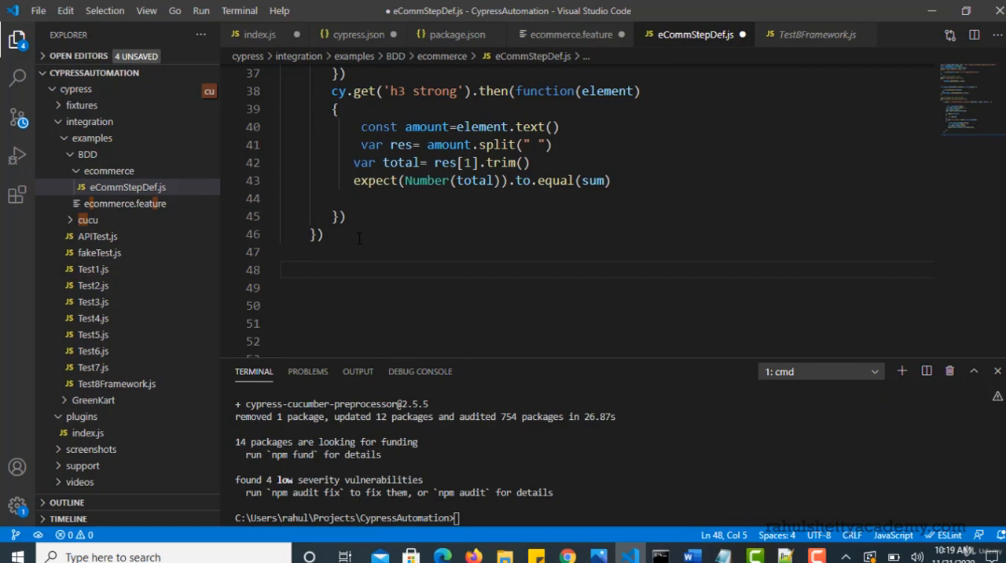
- Add the 'select the country submit and verify Thankyou' comment and Then call with an opening arrow callback
type("//Then select the country submit and verify Thankyou")
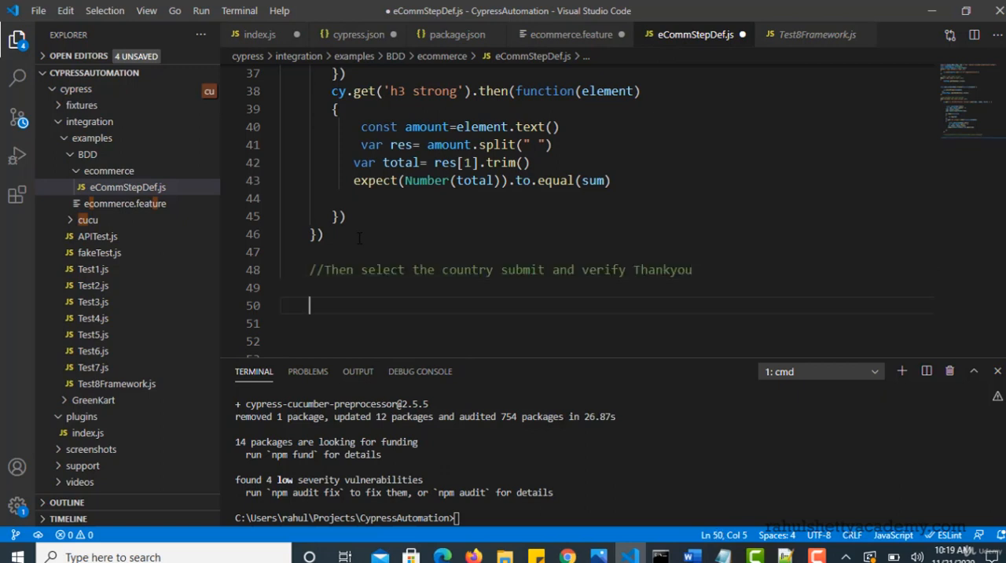
type("Then()")
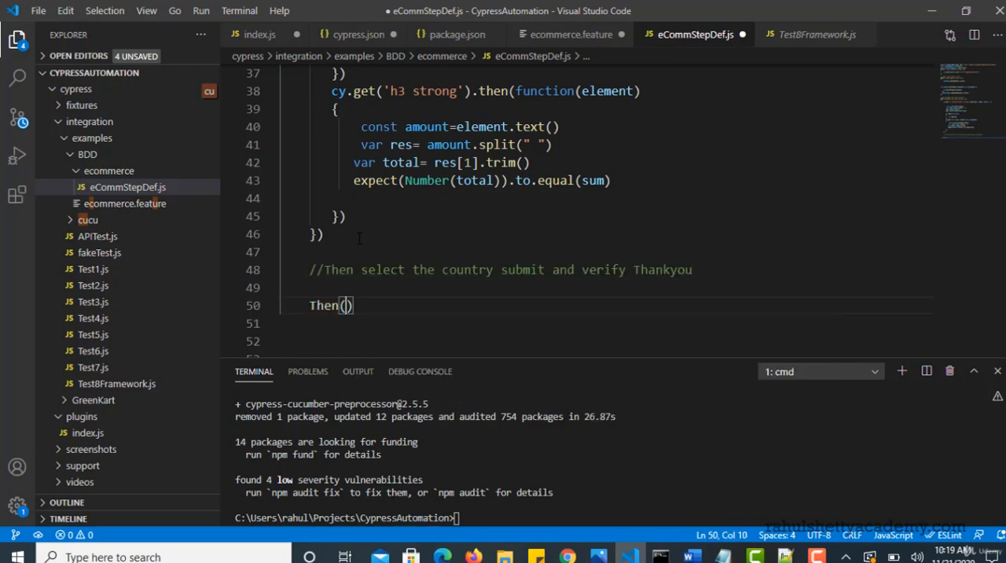
double_click(662, 270)
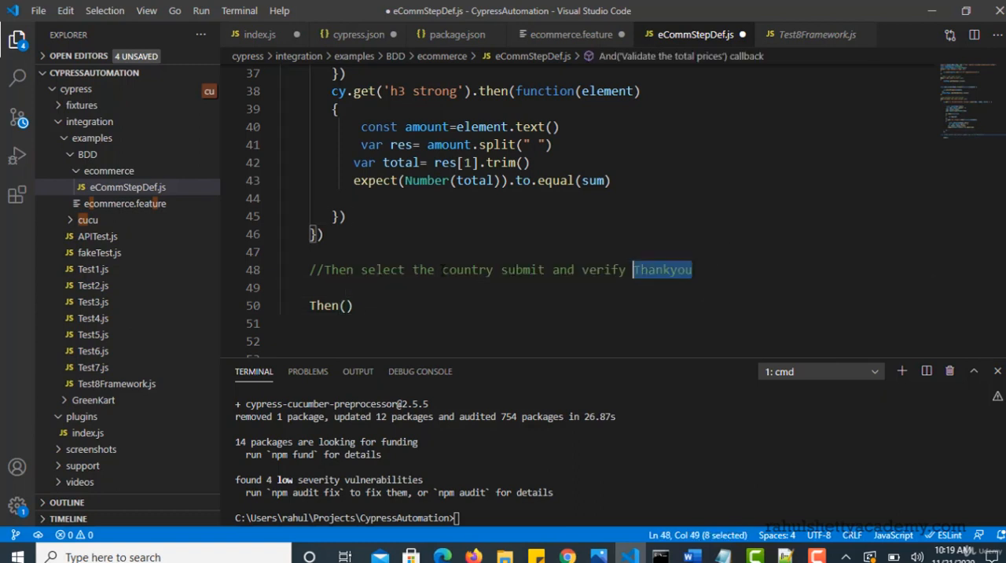
left_click(335, 305)
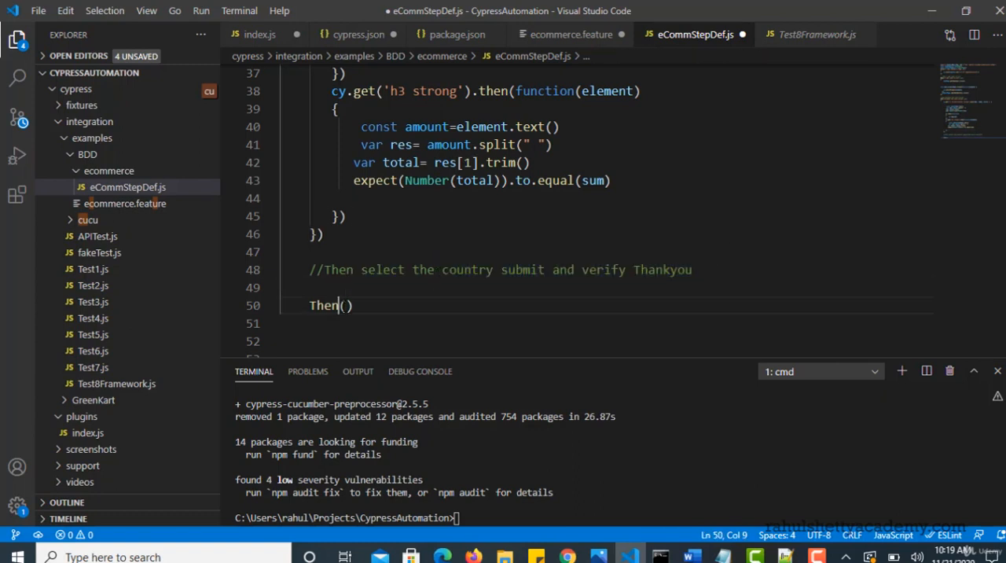
type("'select the country submit and verify Thankyou(")
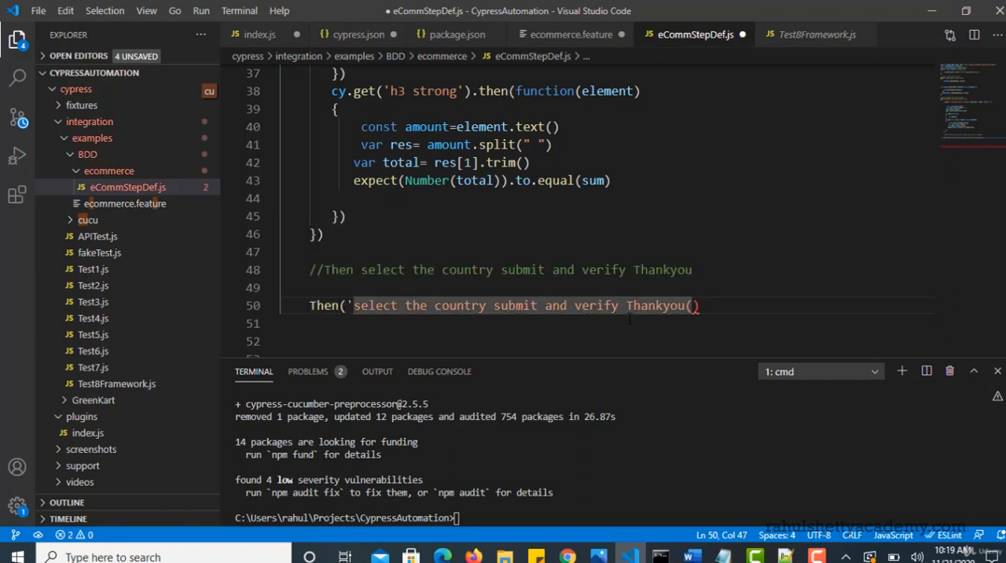
left_click(689, 305)
type("'")
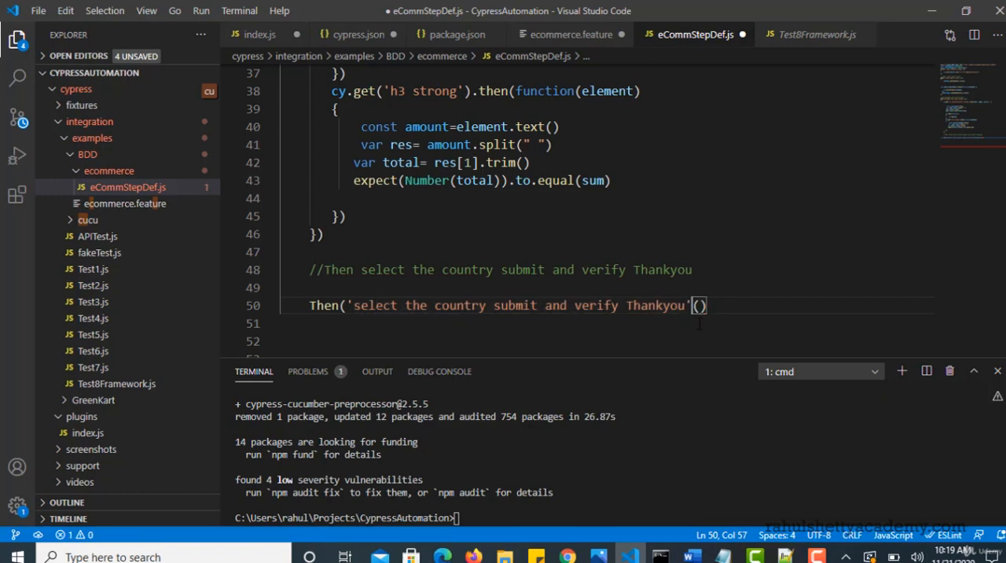
type(",")
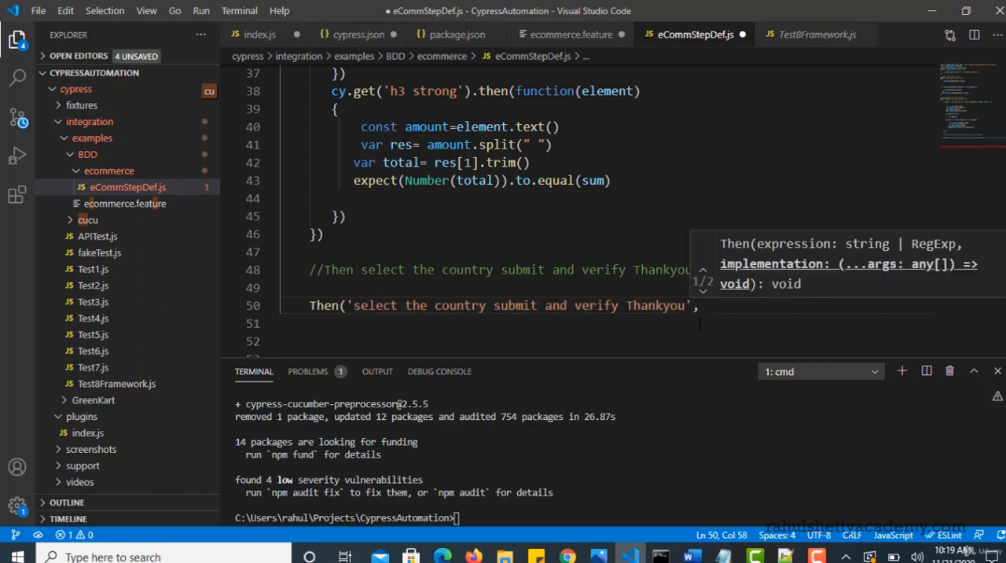
type("()")
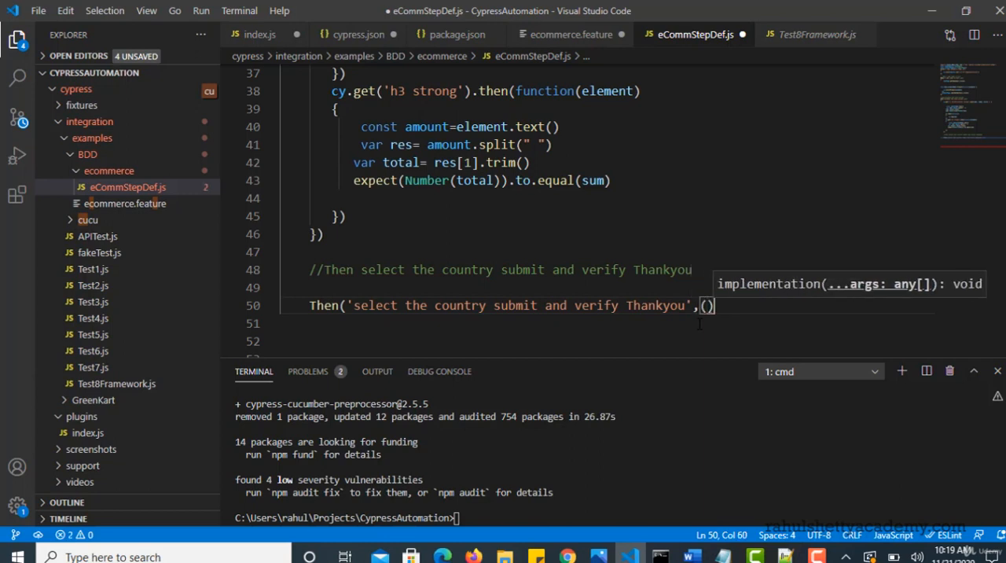
type("=>")
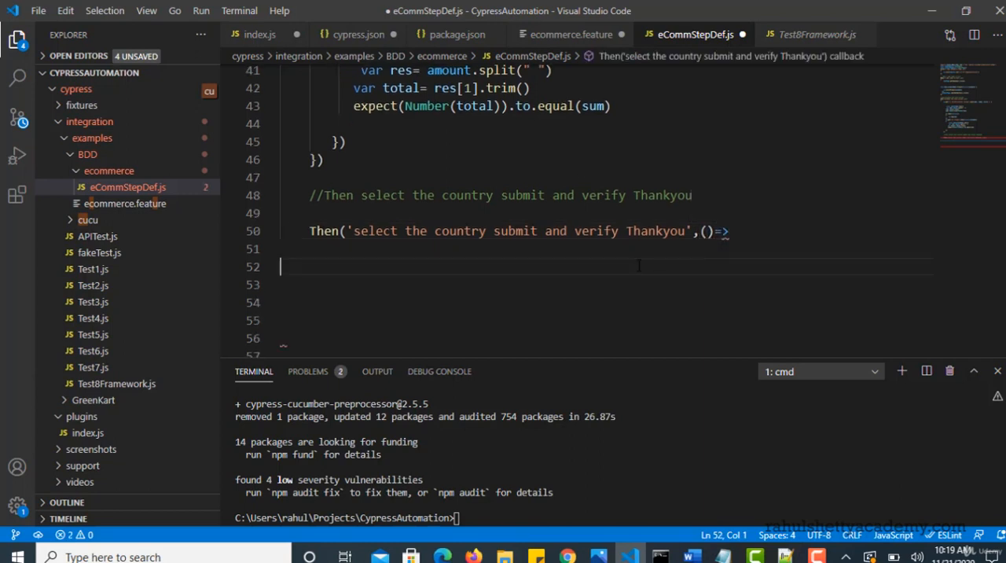
type("{")
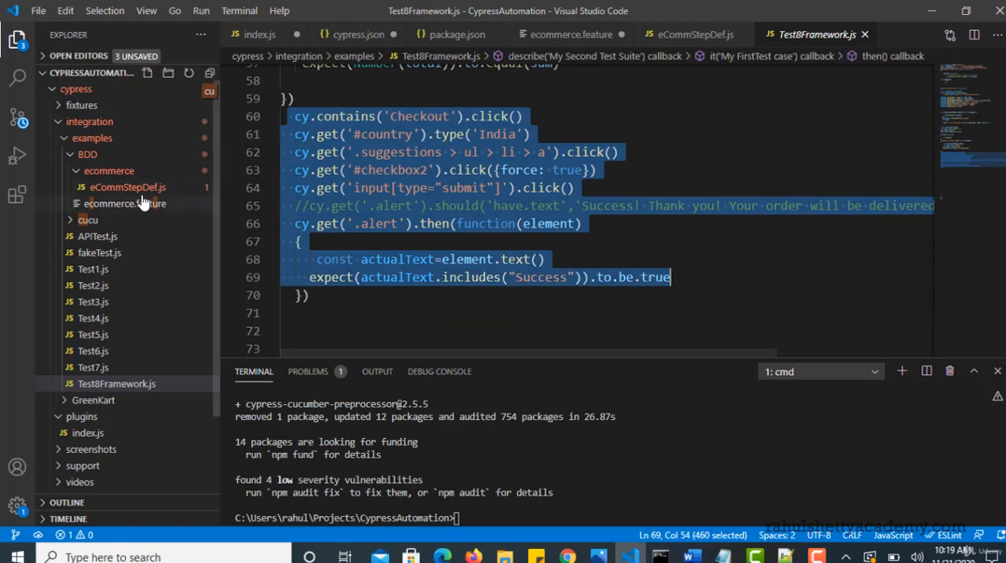
- Return to eCommStepDef.js and scroll down to the Then step
left_click(127, 186)
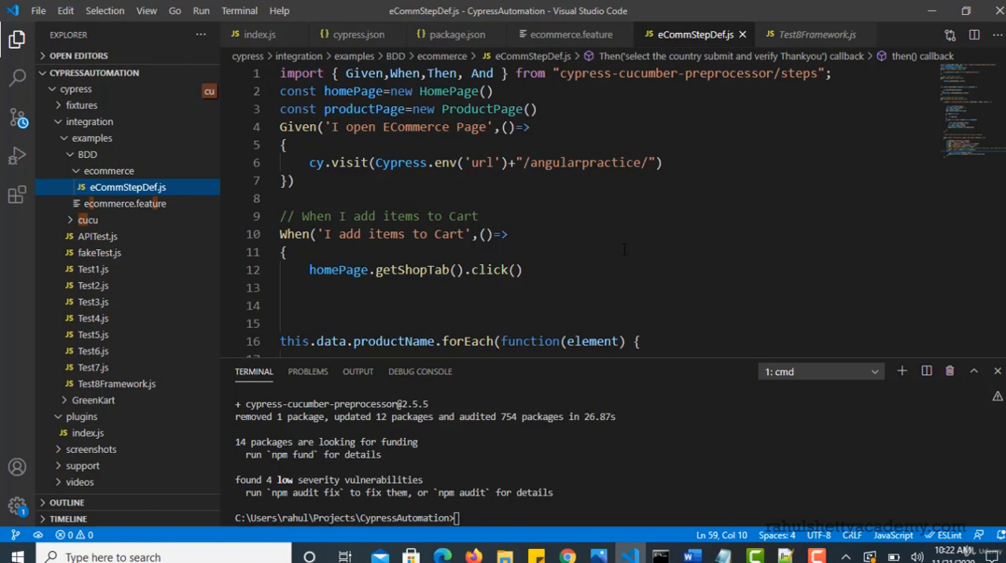
scroll("down", 3)
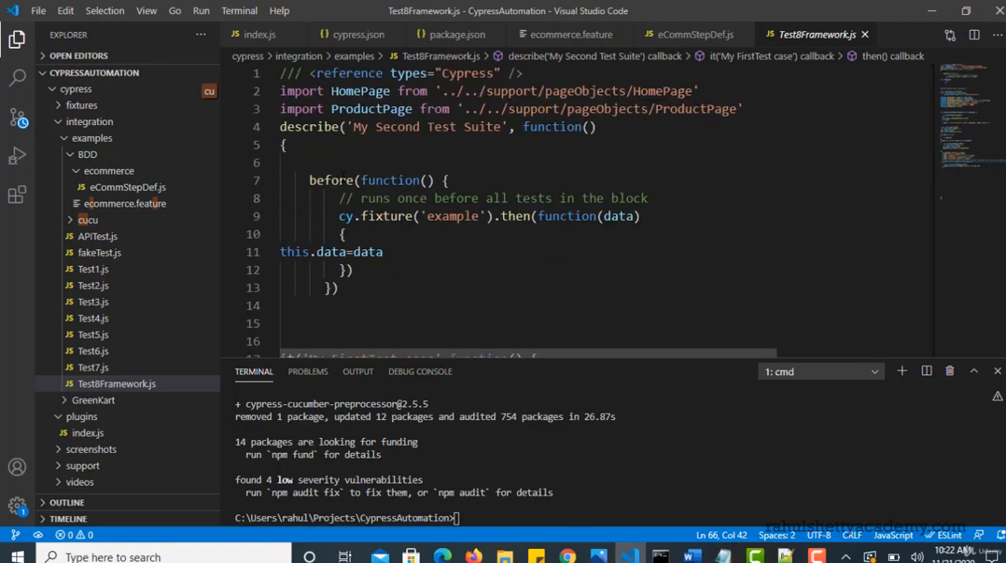
- Bring up Test8Framework.js to view its fixture-loading before hook
double_click(329, 180)
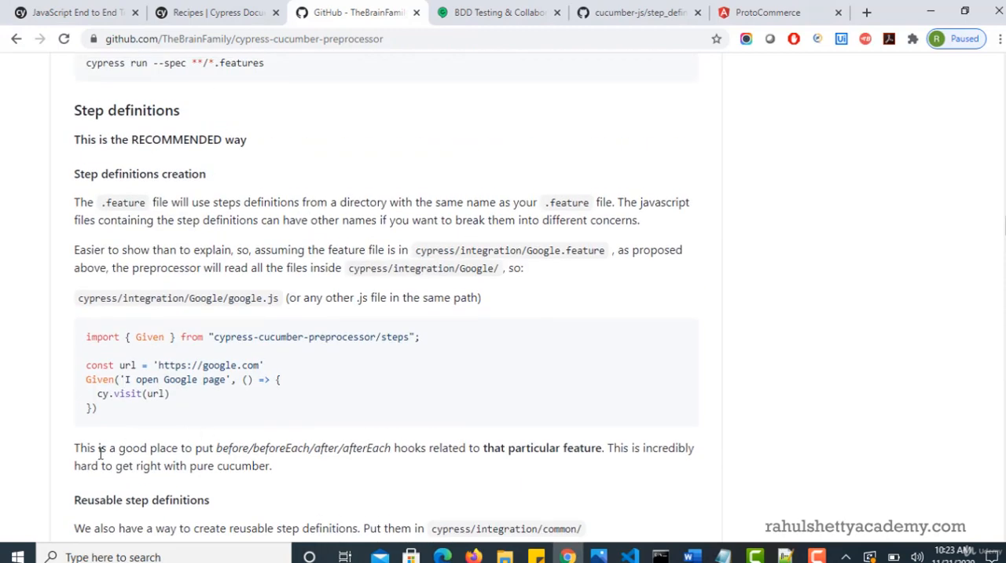
- Highlight the docs' feature-specific hooks advice, then select Test8Framework.js's fixture-loading before hook
left_click_drag(90, 447, 212, 447)
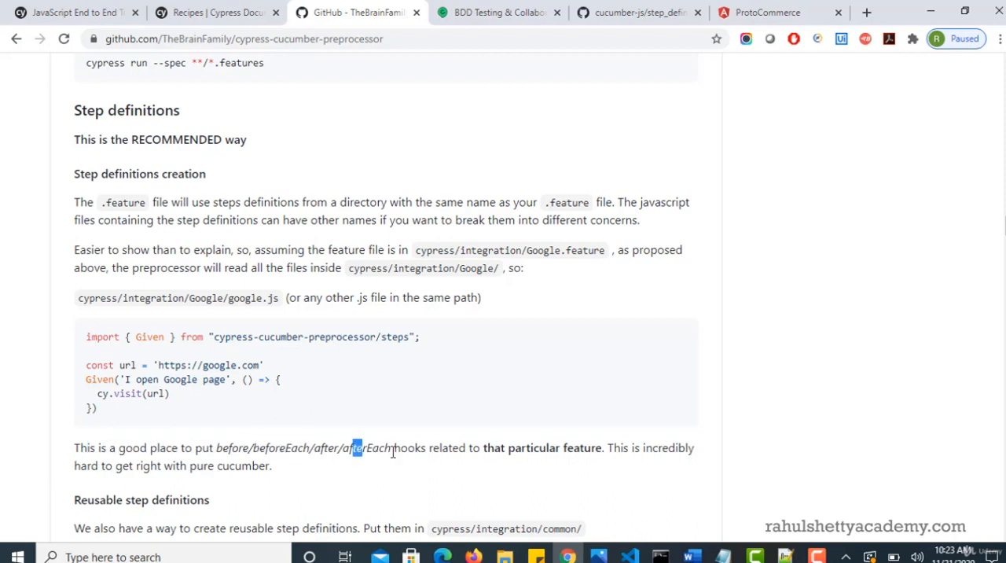
left_click_drag(354, 448, 599, 448)
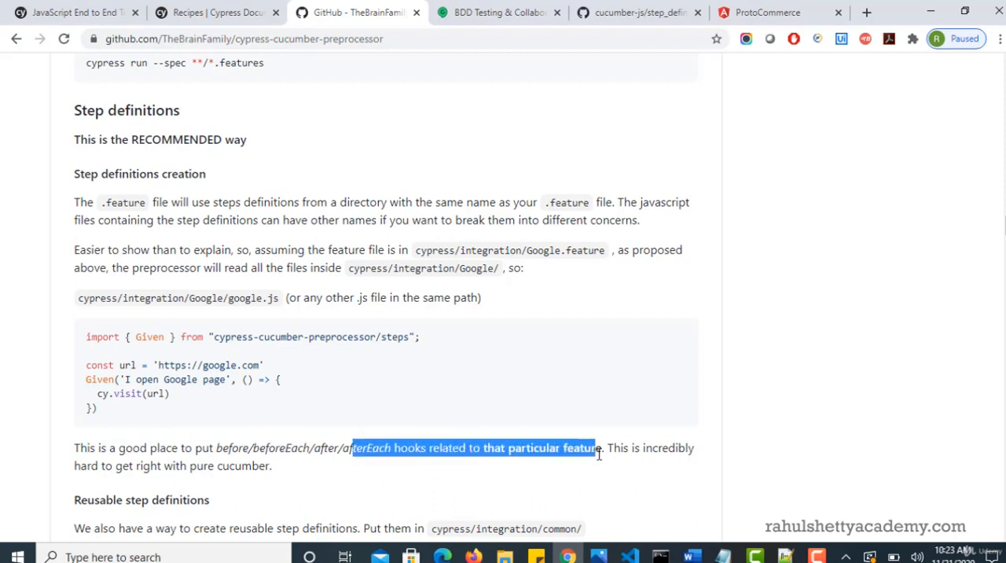
left_click(401, 448)
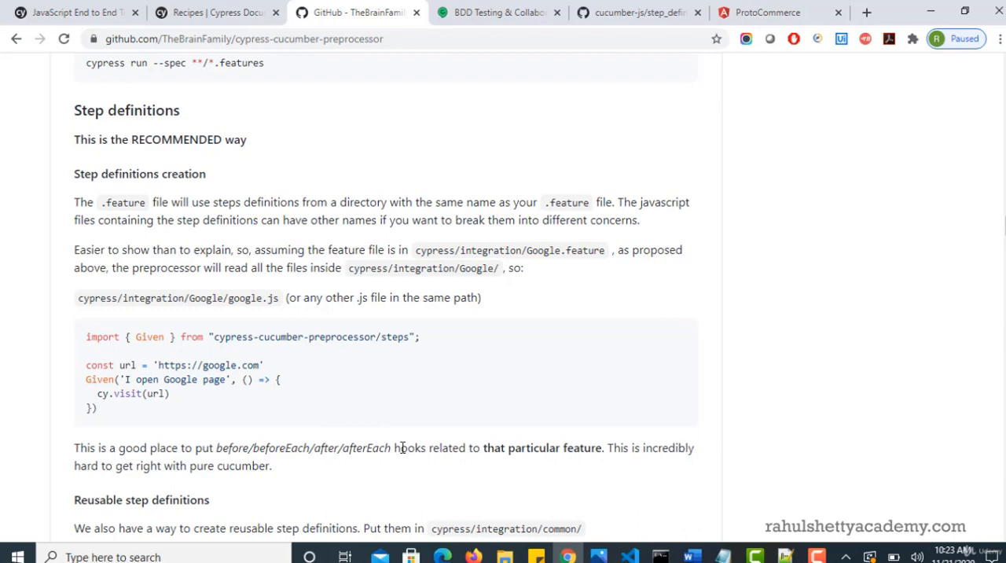
left_click_drag(270, 447, 373, 447)
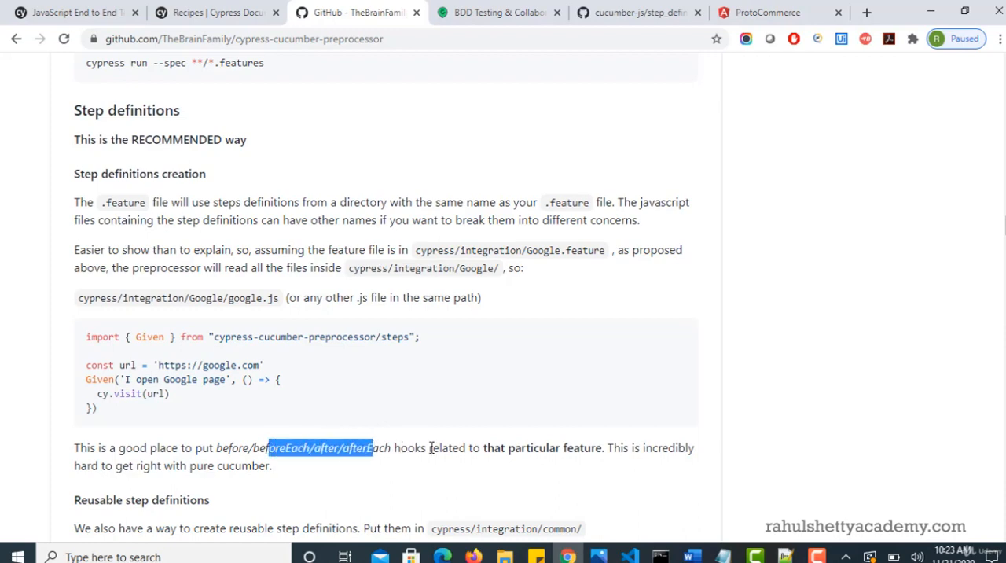
left_click(623, 555)
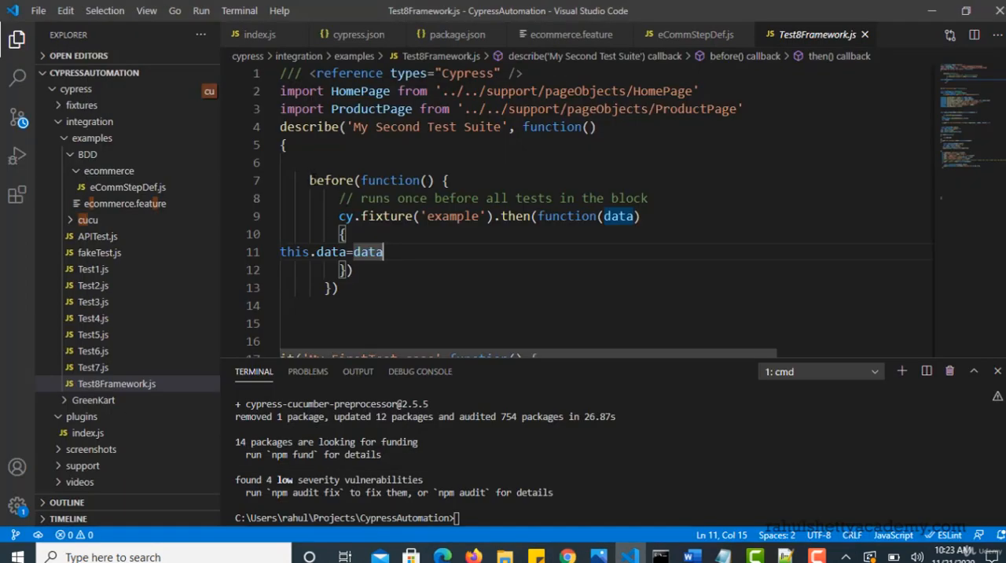
left_click_drag(309, 180, 338, 297)
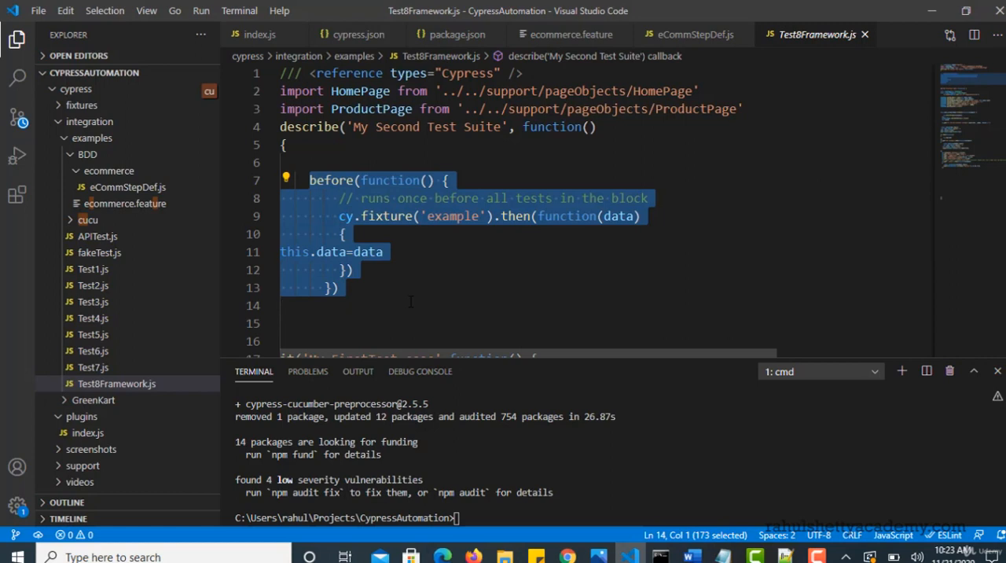